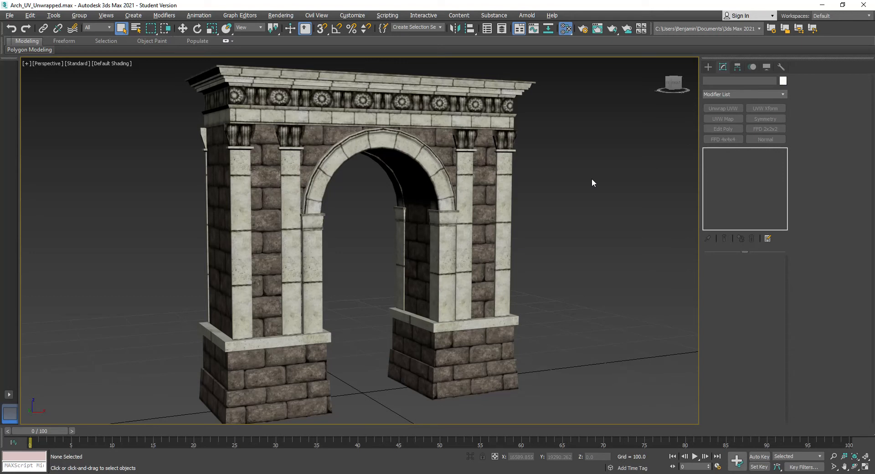
{"action": "mouse_move", "coordinate": [576, 135]}
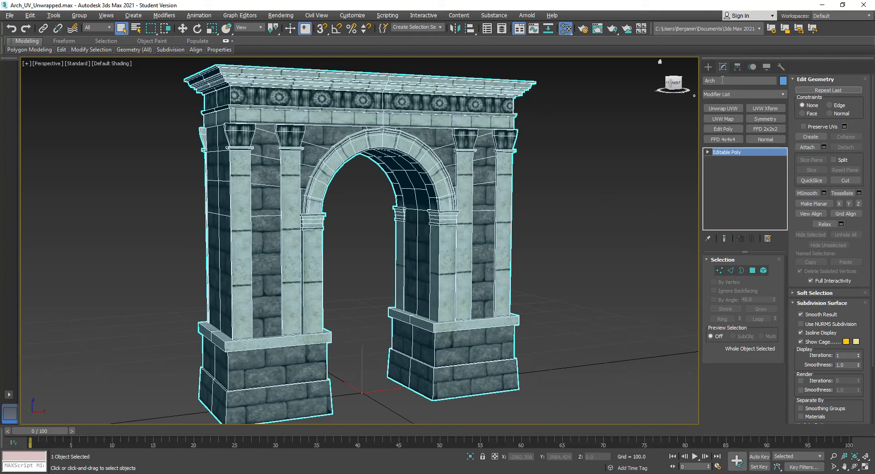
Step: Select the arch and make the Top view active in the four-view layout
{"action": "left_click", "coordinate": [614, 221]}
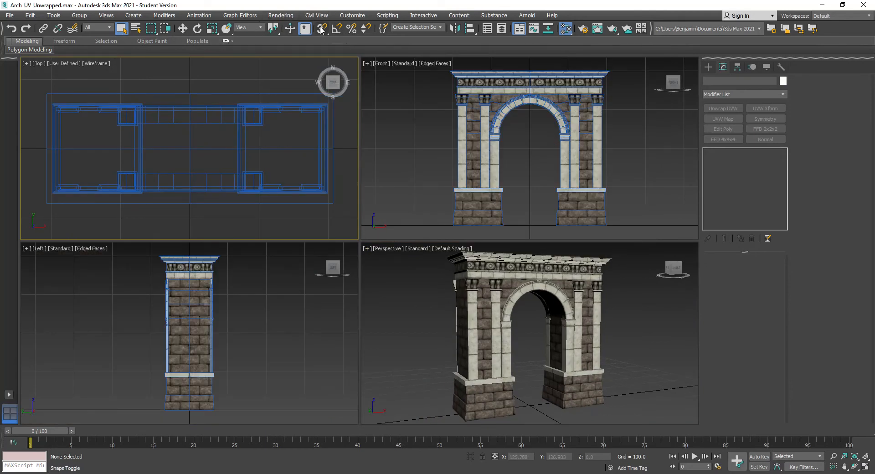
{"action": "left_click", "coordinate": [321, 28]}
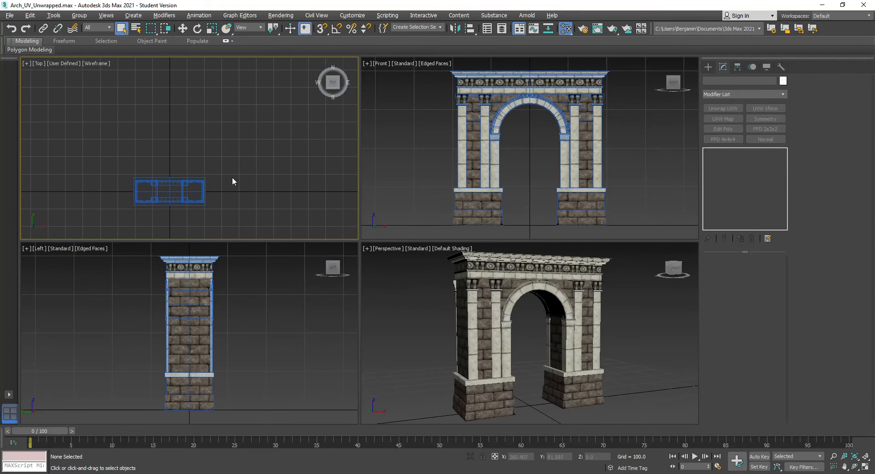
{"action": "mouse_move", "coordinate": [233, 225]}
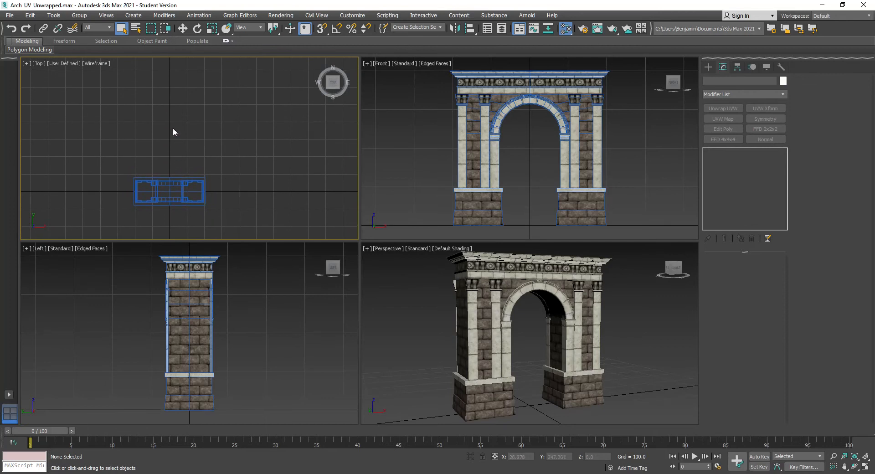
{"action": "mouse_move", "coordinate": [231, 163]}
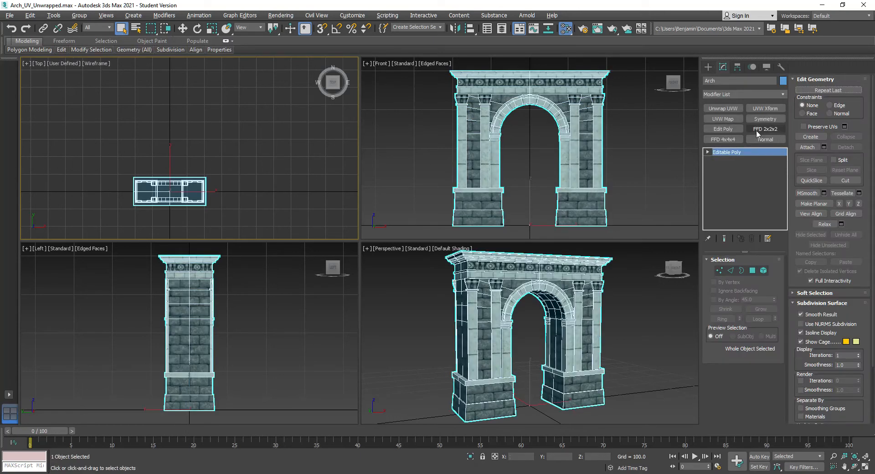
Step: Add an FFD 2x2x2 lattice to the arch and select its side and top control points
{"action": "left_click", "coordinate": [765, 129]}
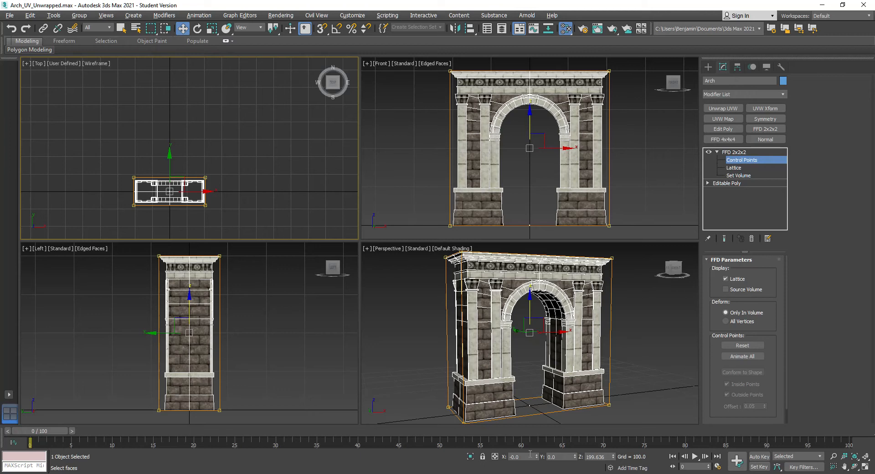
{"action": "left_click", "coordinate": [521, 456]}
{"action": "type", "text": "200"}
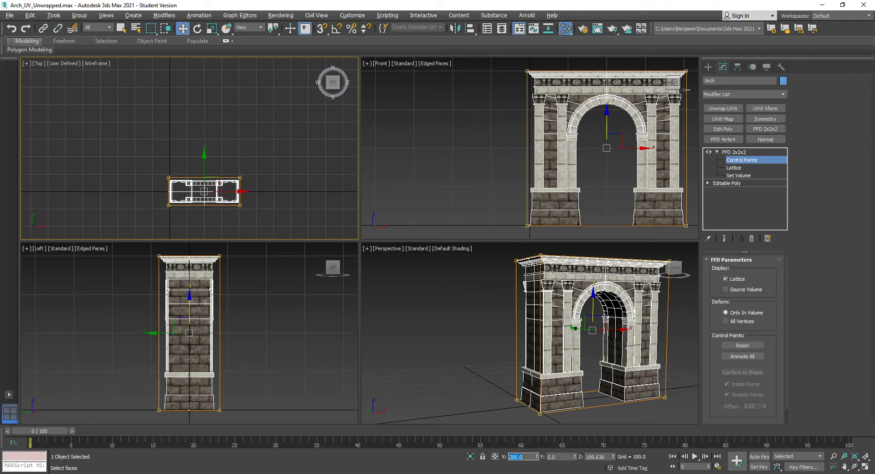
{"action": "mouse_move", "coordinate": [318, 199]}
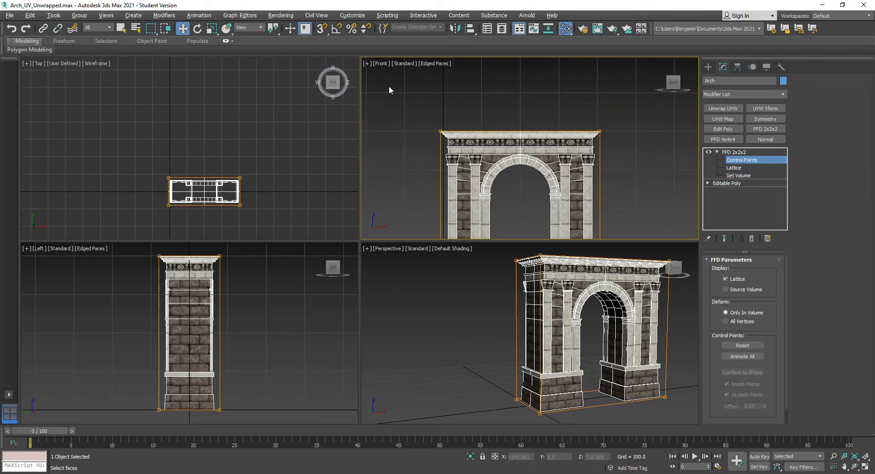
{"action": "left_click_drag", "start_coordinate": [392, 90], "coordinate": [647, 179]}
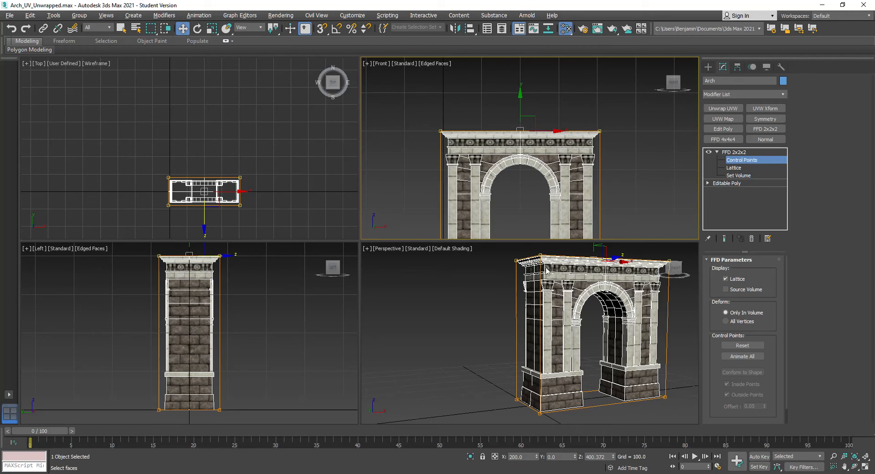
{"action": "mouse_move", "coordinate": [420, 252]}
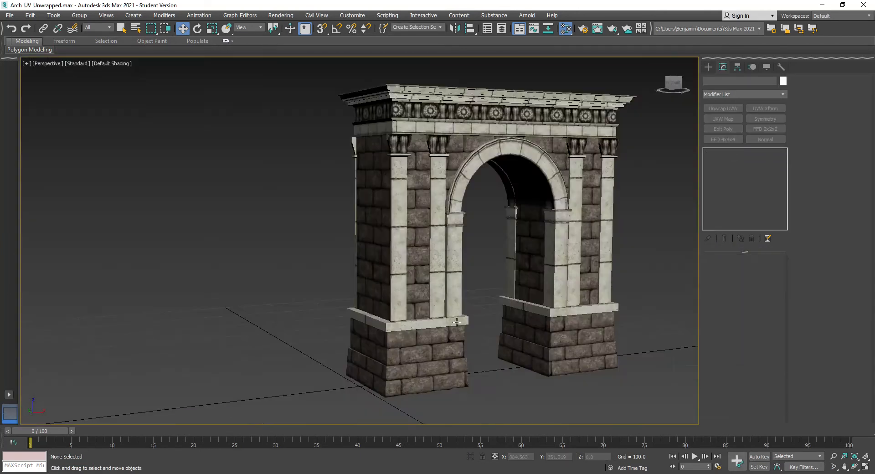
Step: Zero the arch's position so its bottom corner sits at the world origin, named BN_Arch
{"action": "left_click_drag", "start_coordinate": [455, 321], "coordinate": [340, 278]}
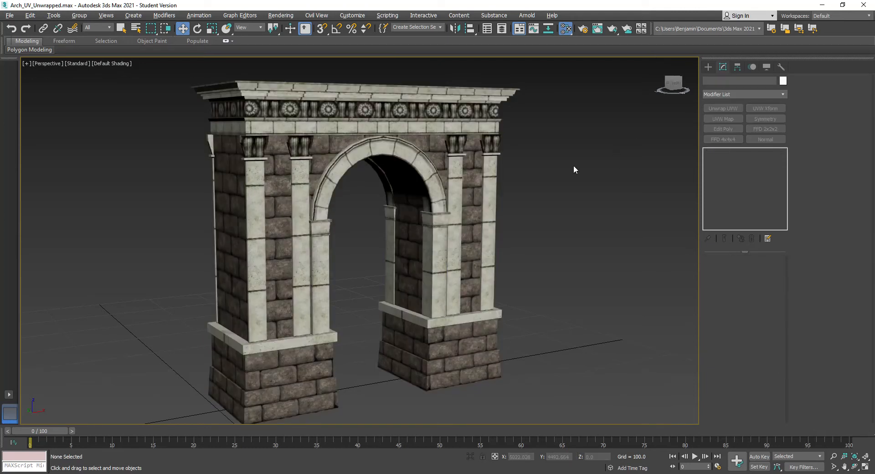
{"action": "left_click", "coordinate": [284, 323]}
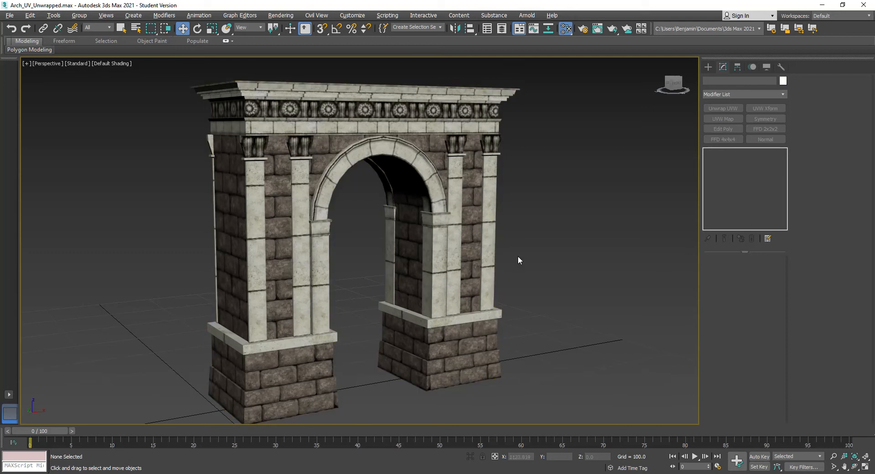
{"action": "mouse_move", "coordinate": [527, 265]}
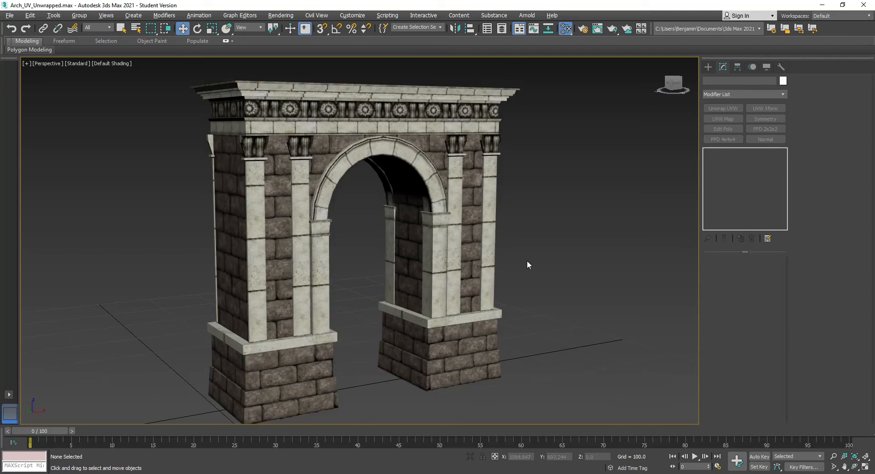
{"action": "mouse_move", "coordinate": [358, 385]}
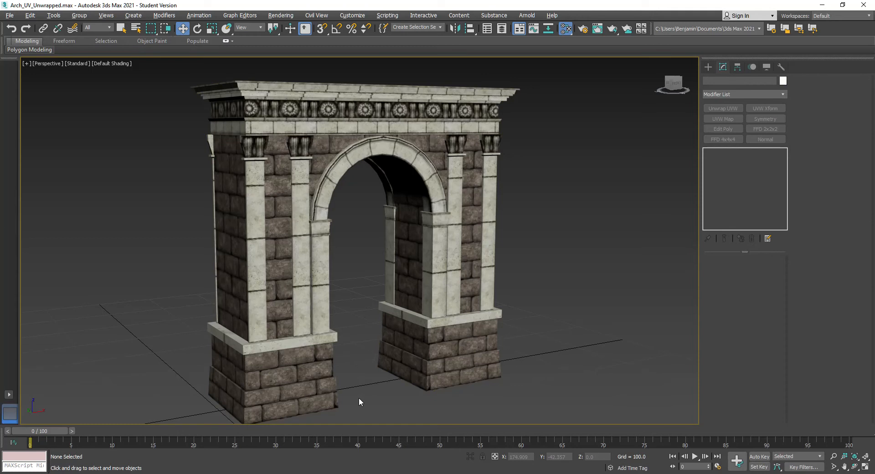
{"action": "left_click", "coordinate": [400, 323]}
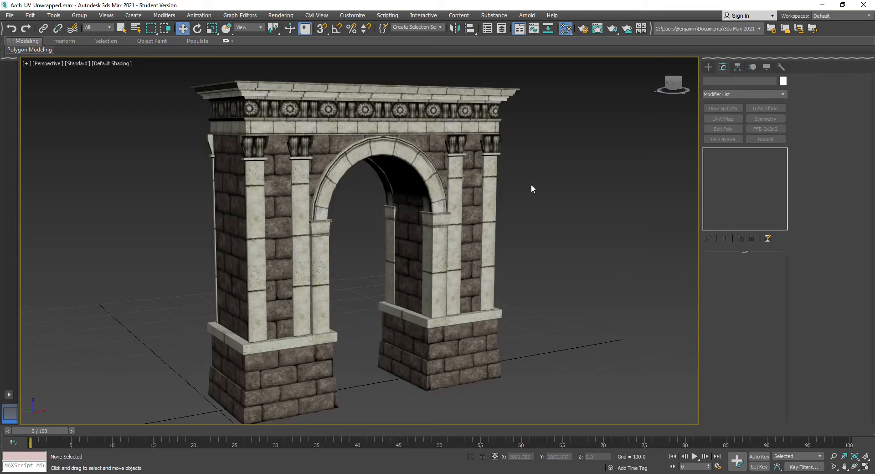
{"action": "mouse_move", "coordinate": [543, 225]}
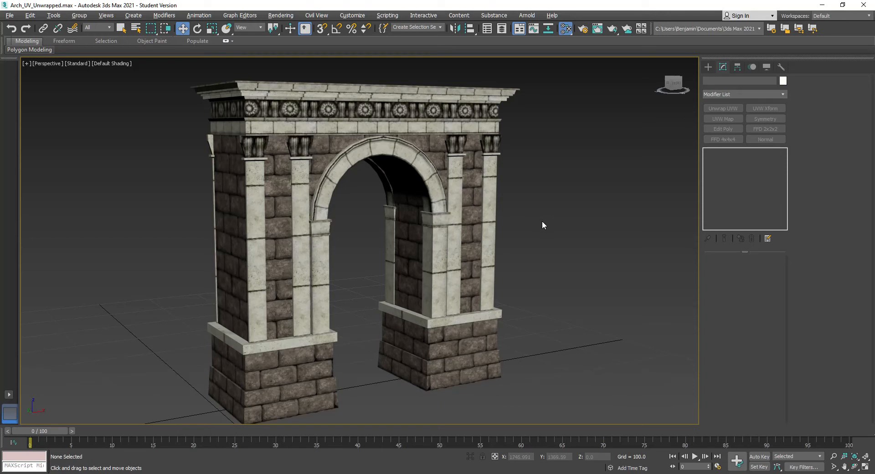
{"action": "left_click", "coordinate": [460, 262]}
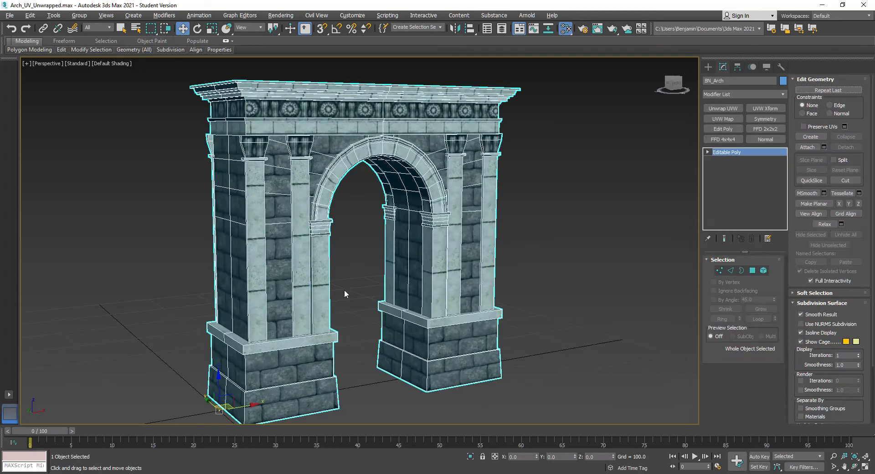
{"action": "mouse_move", "coordinate": [723, 108]}
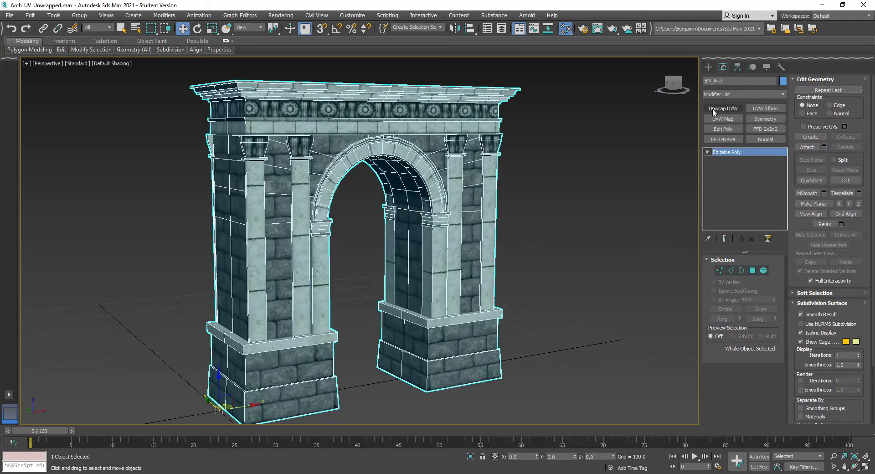
Step: Add Unwrap UVW on map channel 2, abandoning existing UVs, and bring up the UV editor
{"action": "left_click", "coordinate": [722, 109]}
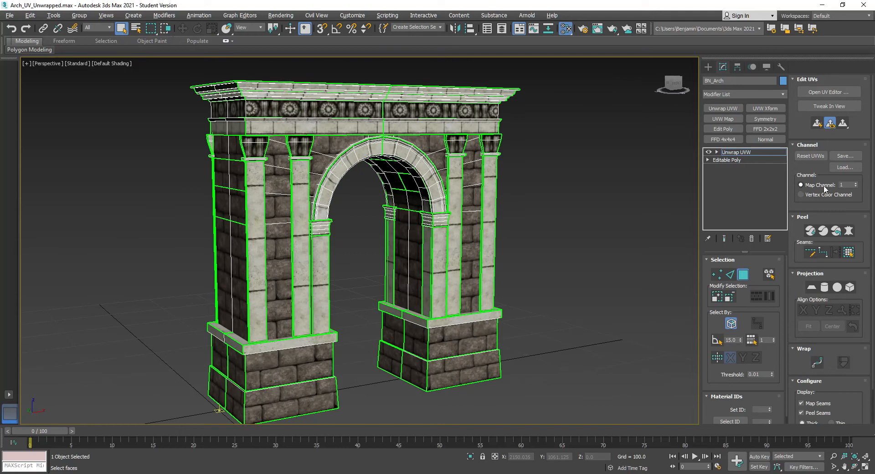
{"action": "left_click", "coordinate": [859, 183]}
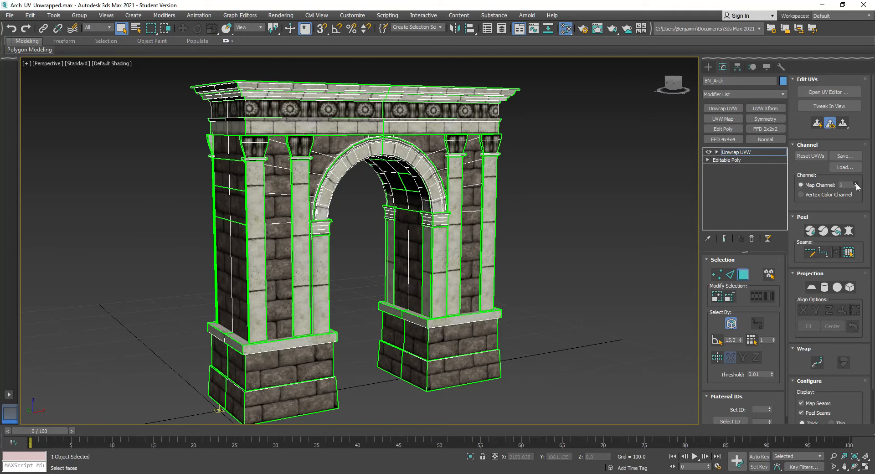
{"action": "left_click", "coordinate": [856, 187]}
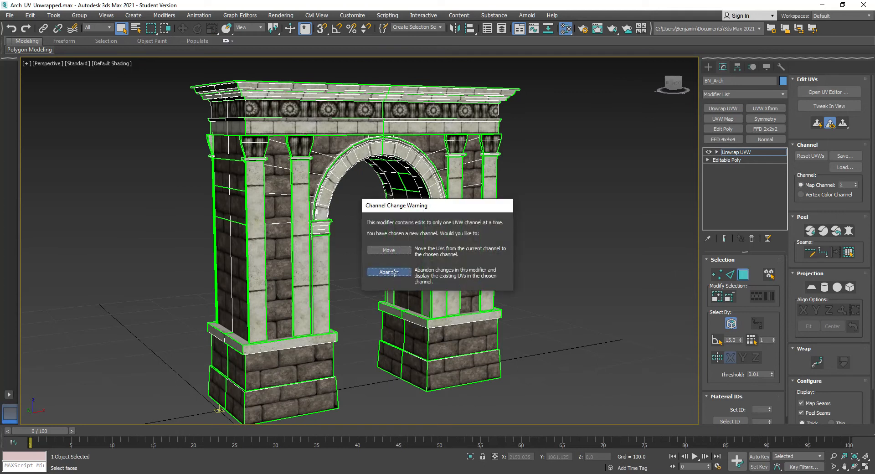
{"action": "left_click", "coordinate": [388, 272]}
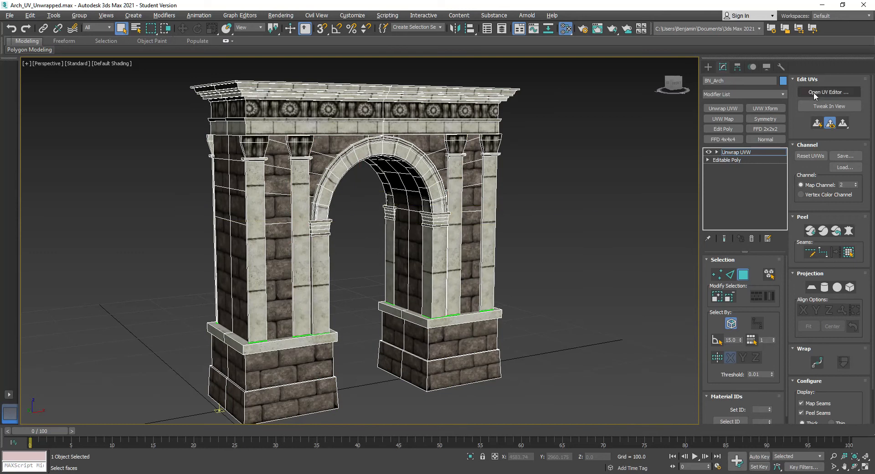
{"action": "left_click", "coordinate": [829, 92]}
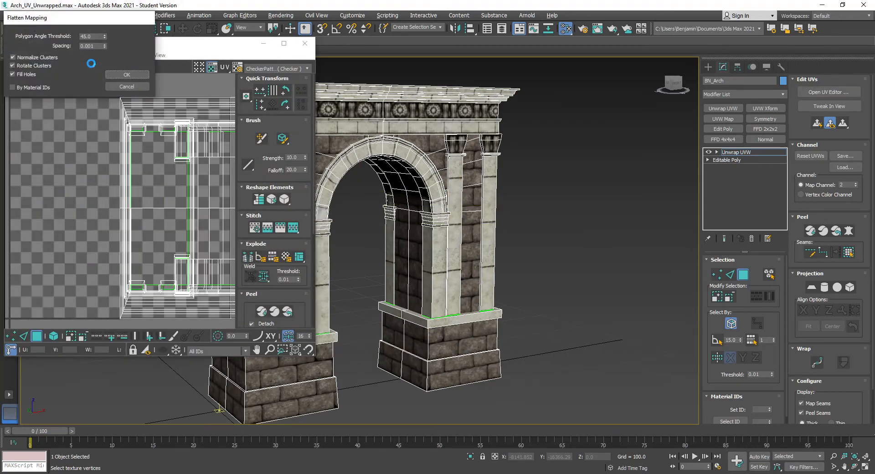
Step: Flatten the mapping with default settings and collapse the unwrap into the mesh
{"action": "left_click", "coordinate": [127, 74]}
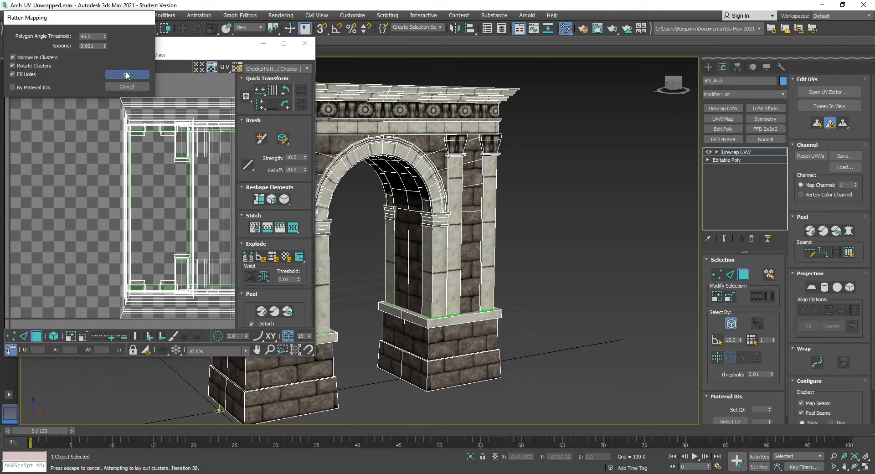
{"action": "left_click", "coordinate": [126, 75]}
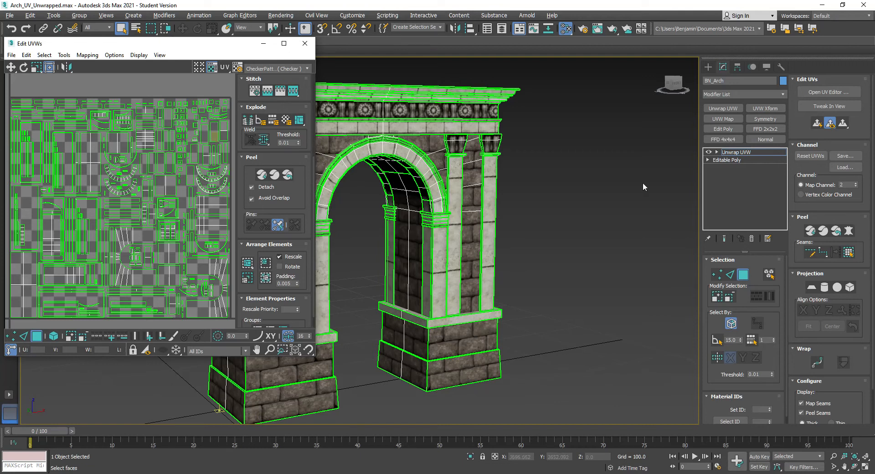
{"action": "mouse_move", "coordinate": [421, 169]}
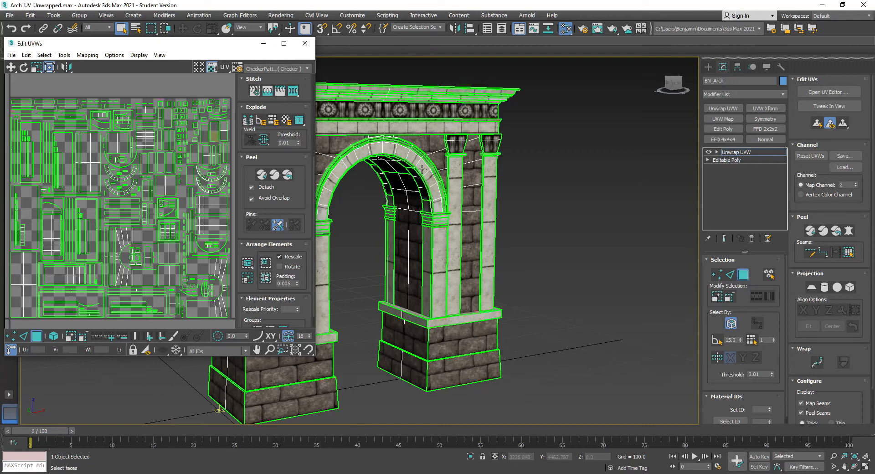
{"action": "right_click", "coordinate": [736, 152]}
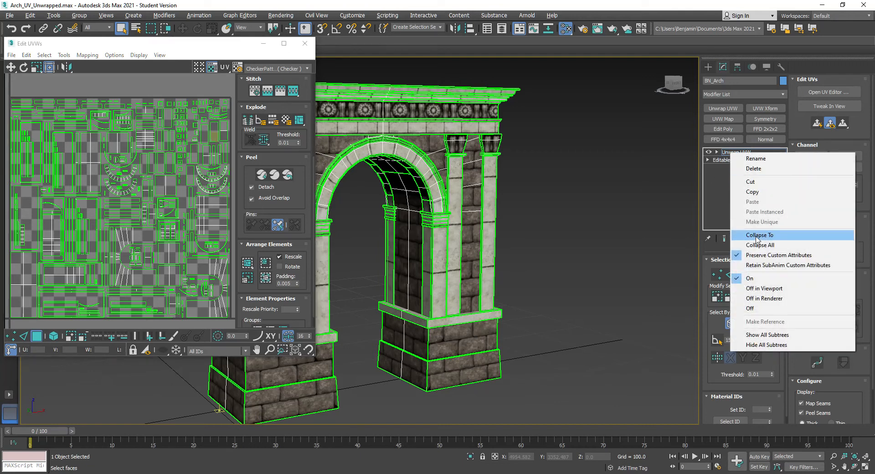
{"action": "left_click", "coordinate": [760, 234]}
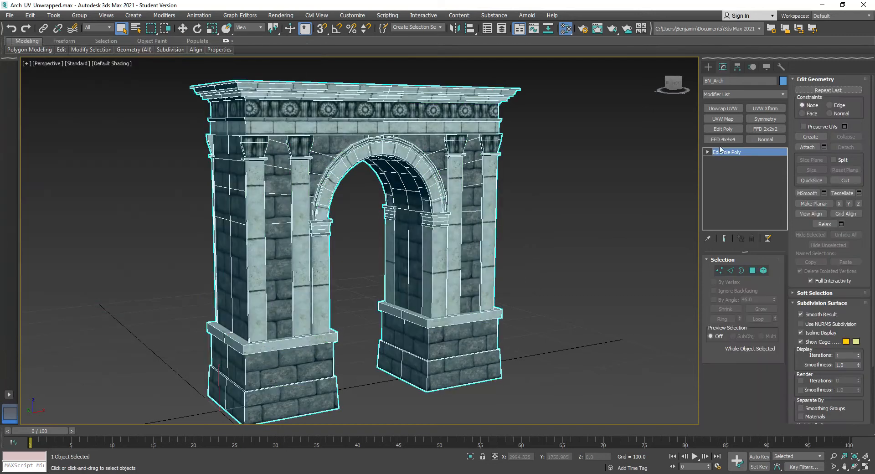
Step: Add an Edit Poly modifier and save the scene as Arch_Game_Prep
{"action": "left_click", "coordinate": [730, 152]}
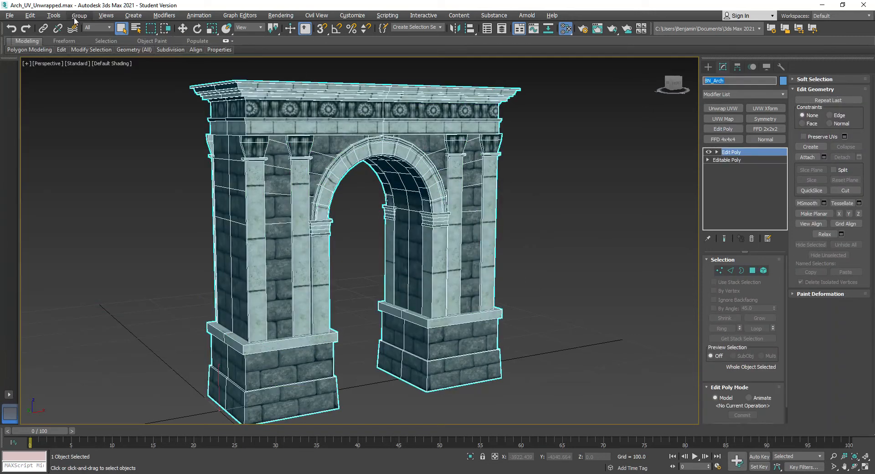
{"action": "left_click", "coordinate": [9, 15]}
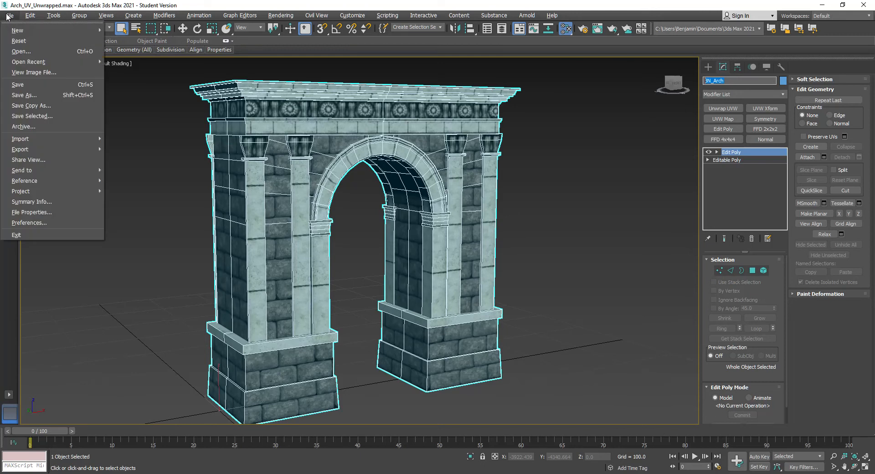
{"action": "mouse_move", "coordinate": [24, 95]}
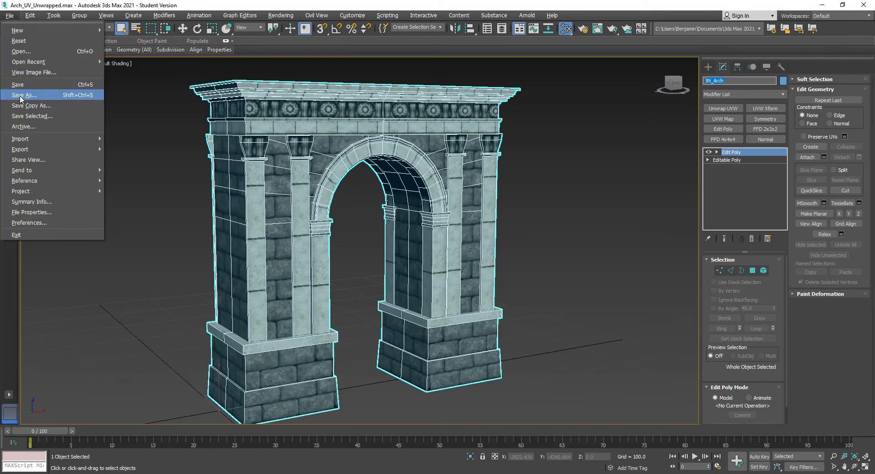
{"action": "left_click", "coordinate": [24, 94]}
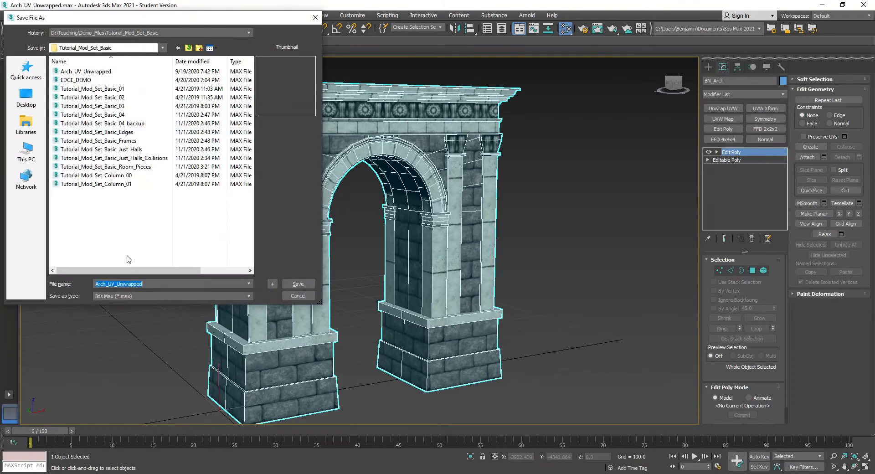
{"action": "type", "text": "Arch_Game_Pre"}
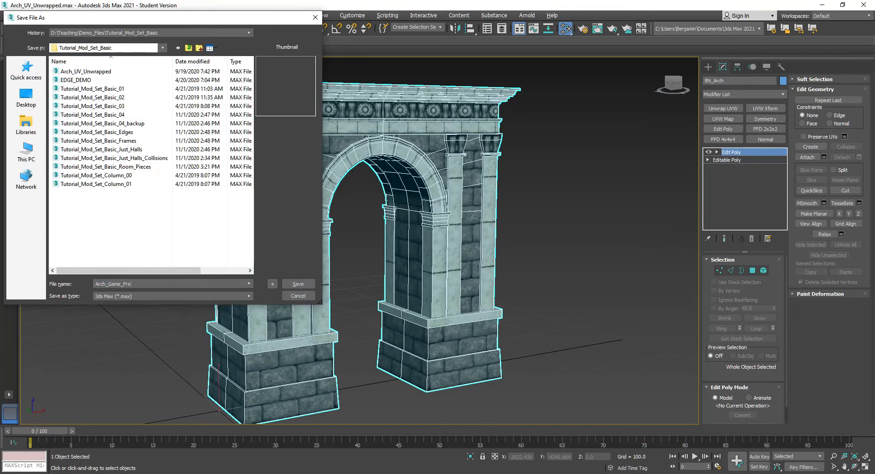
{"action": "left_click", "coordinate": [298, 283]}
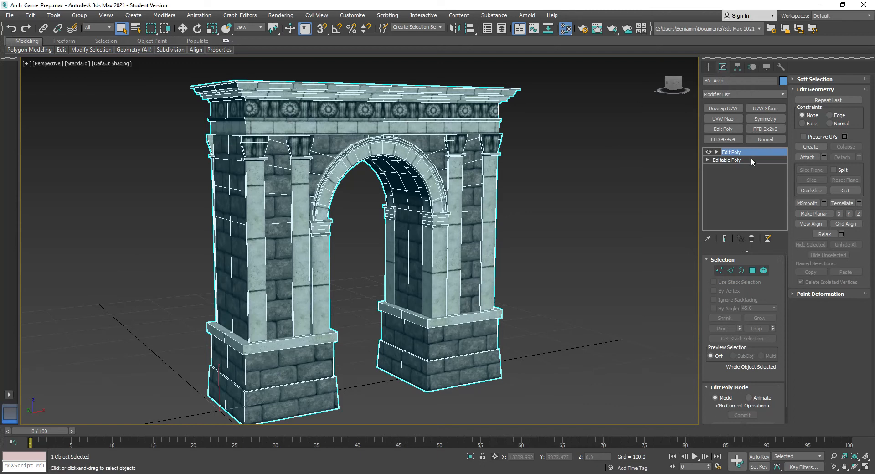
{"action": "left_click", "coordinate": [10, 16]}
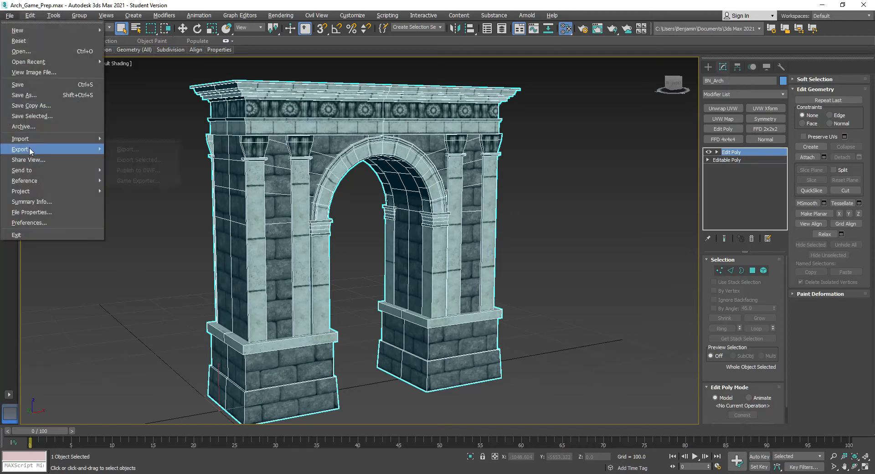
{"action": "left_click", "coordinate": [21, 149]}
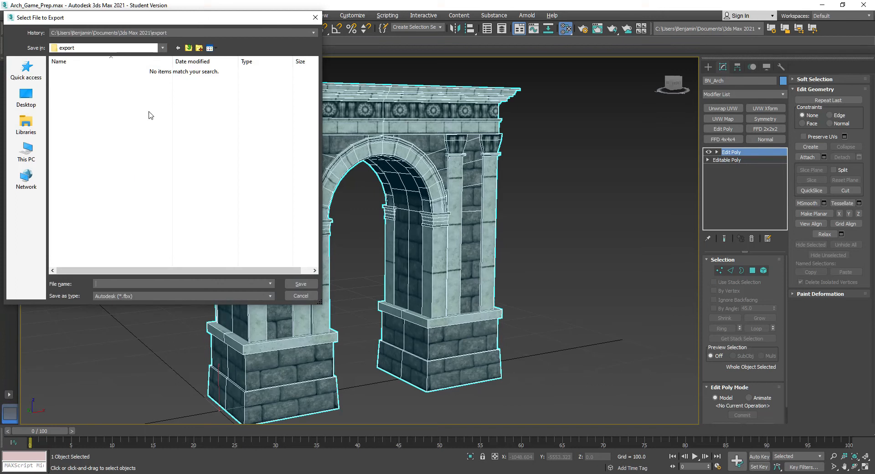
{"action": "mouse_move", "coordinate": [299, 295]}
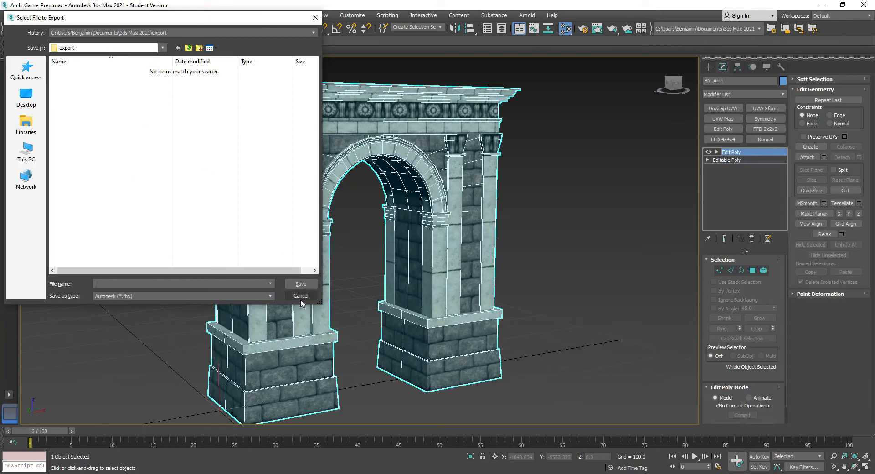
{"action": "mouse_move", "coordinate": [302, 303]}
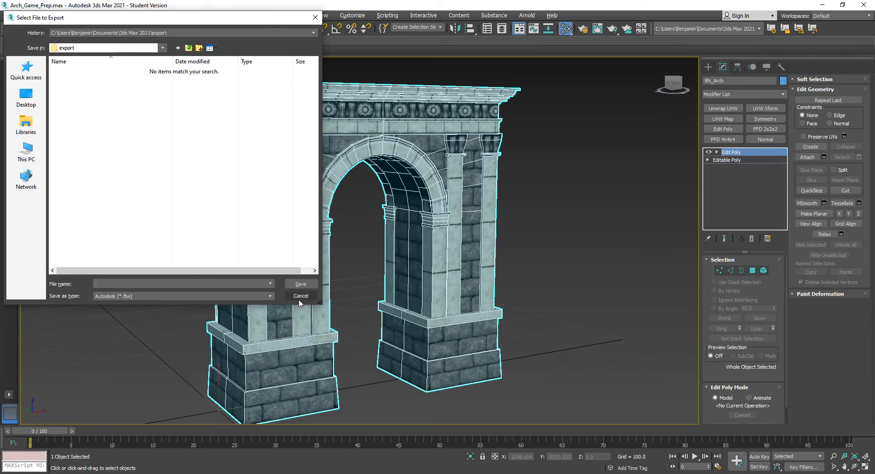
{"action": "left_click", "coordinate": [300, 295]}
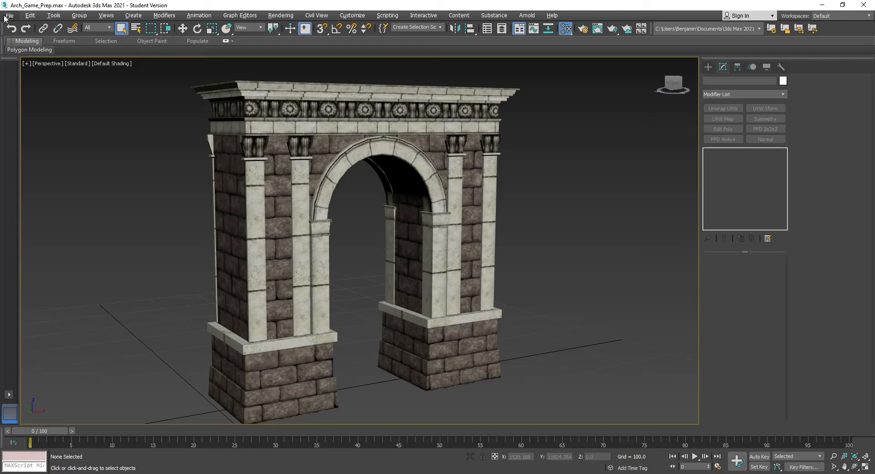
{"action": "left_click", "coordinate": [9, 16]}
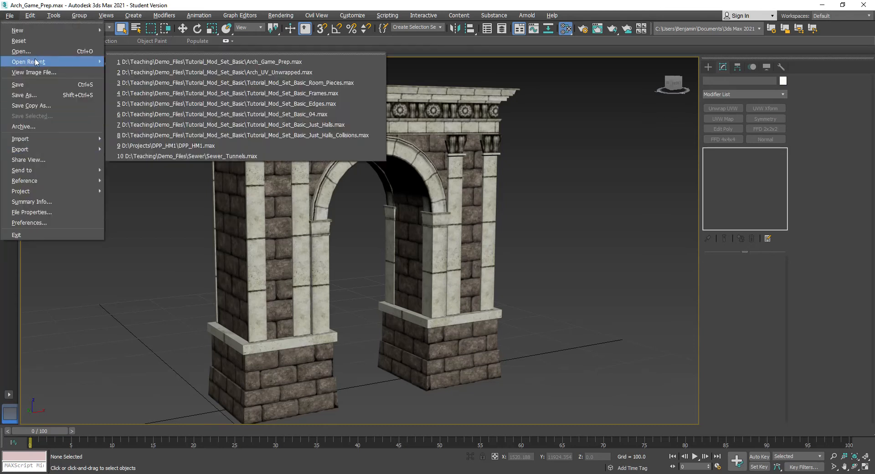
{"action": "mouse_move", "coordinate": [224, 72]}
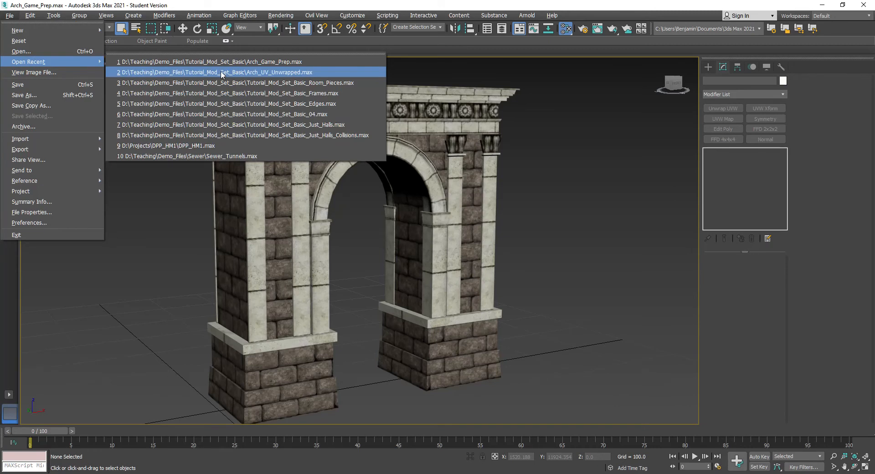
{"action": "mouse_move", "coordinate": [223, 83]}
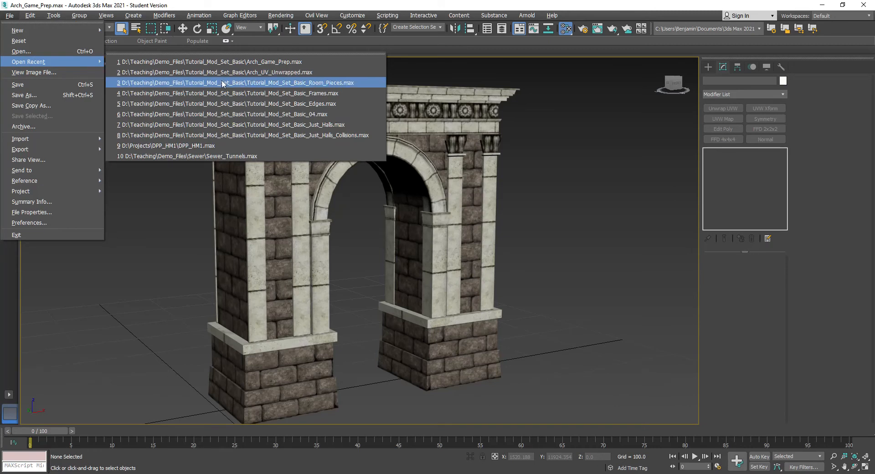
Step: Load the recent Tutorial_Mod_Set_Basic_Room_Pieces scene, saving the arch scene changes first
{"action": "left_click", "coordinate": [232, 83]}
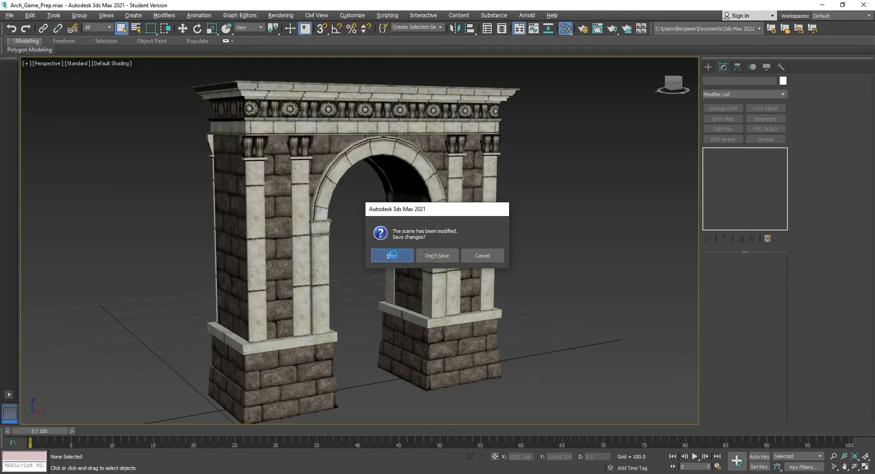
{"action": "left_click", "coordinate": [437, 255]}
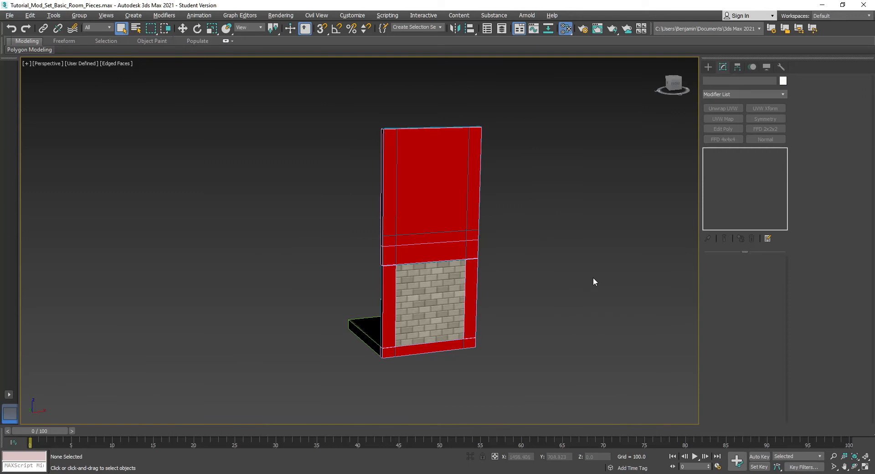
{"action": "mouse_move", "coordinate": [533, 225]}
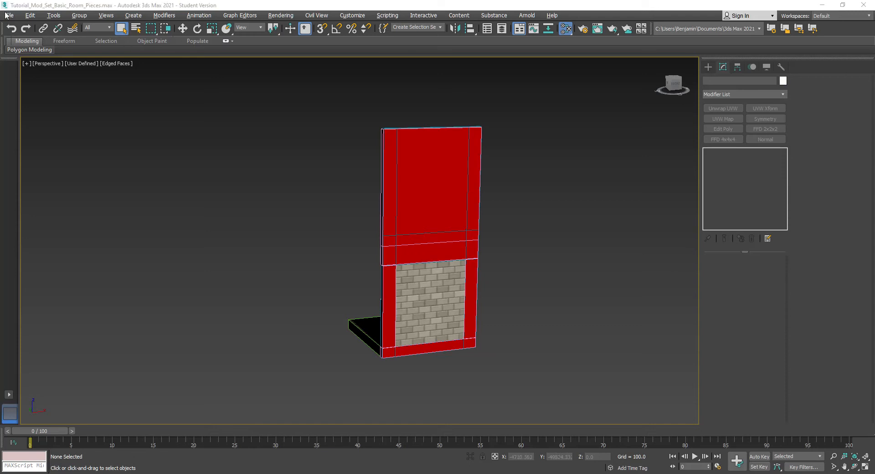
Step: Start a Merge import from the Arch_Game_Prep.max file
{"action": "left_click", "coordinate": [9, 16]}
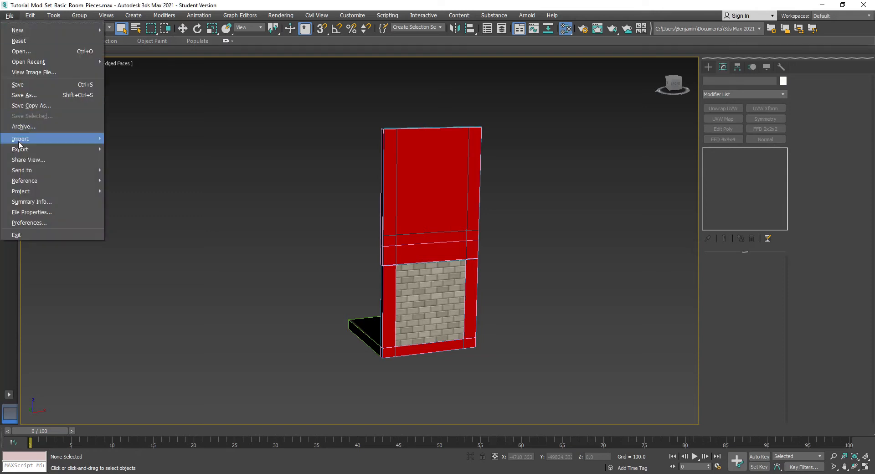
{"action": "left_click", "coordinate": [21, 138]}
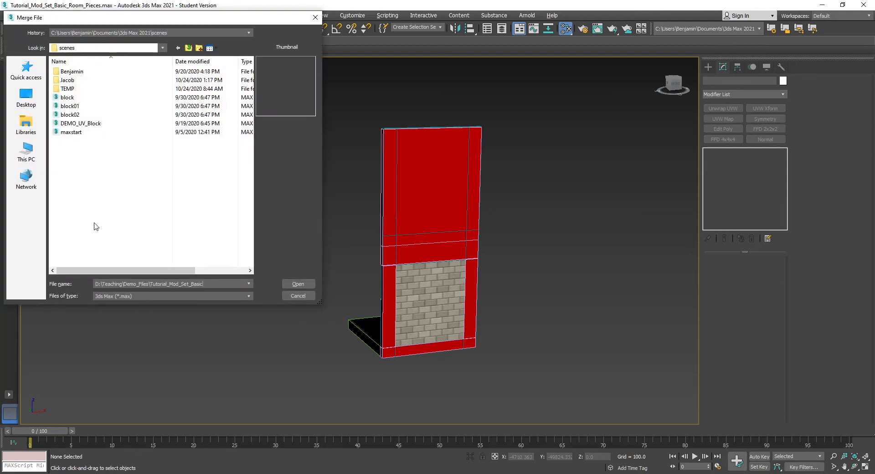
{"action": "left_click", "coordinate": [80, 71]}
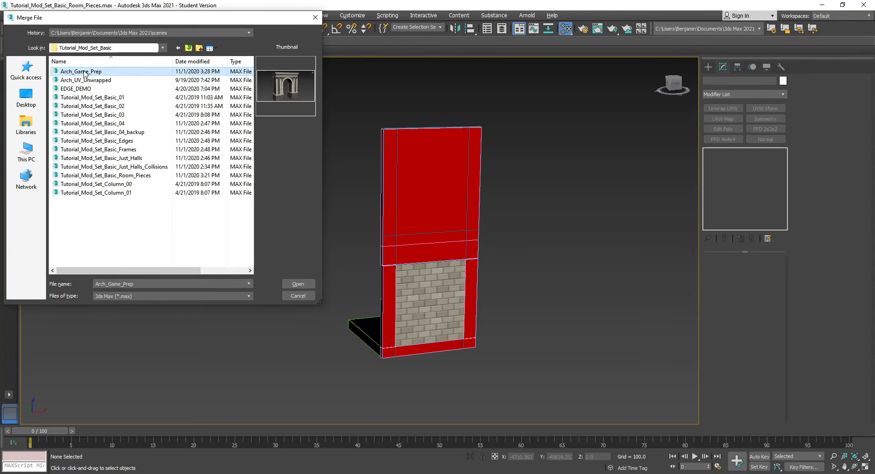
{"action": "left_click", "coordinate": [298, 283]}
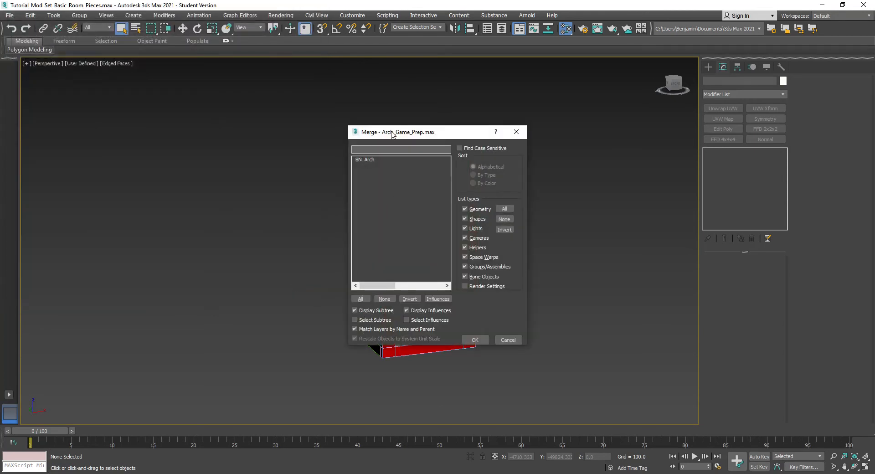
Step: Merge the BN_Arch object into the room pieces scene and select it
{"action": "left_click_drag", "start_coordinate": [398, 132], "coordinate": [171, 113]}
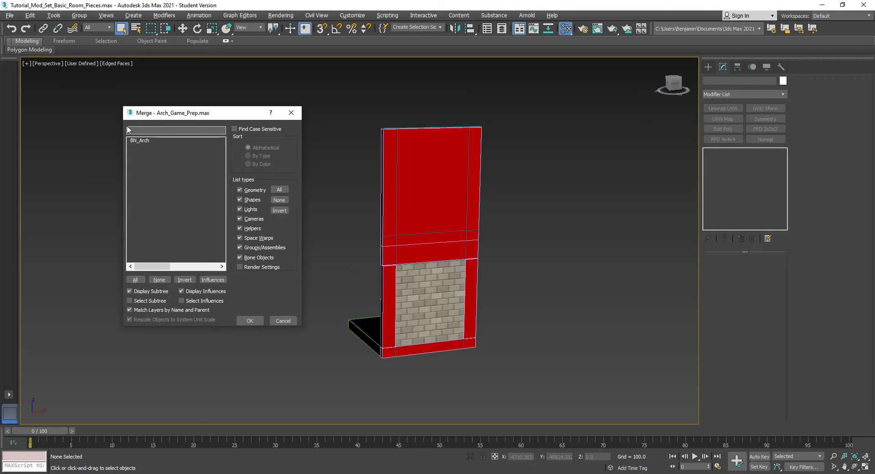
{"action": "mouse_move", "coordinate": [133, 218]}
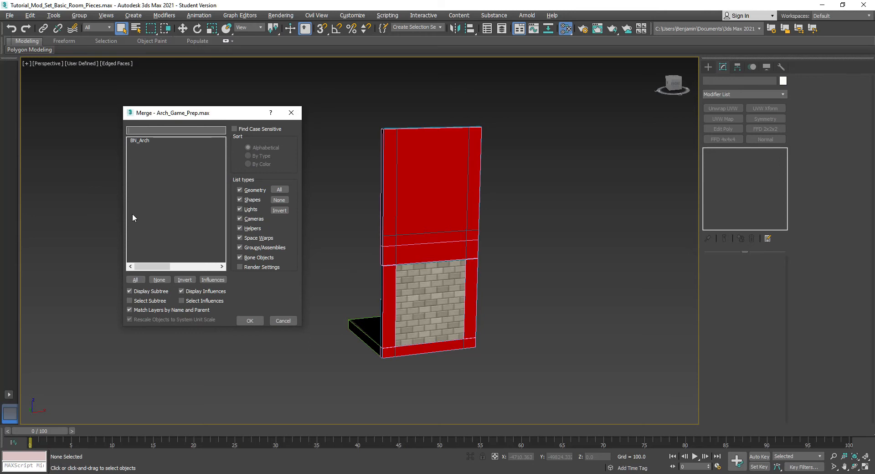
{"action": "left_click", "coordinate": [141, 140]}
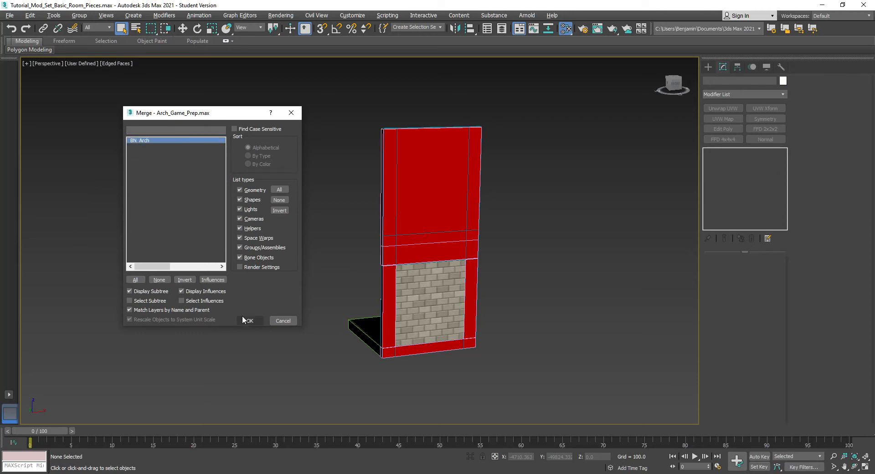
{"action": "left_click", "coordinate": [248, 320]}
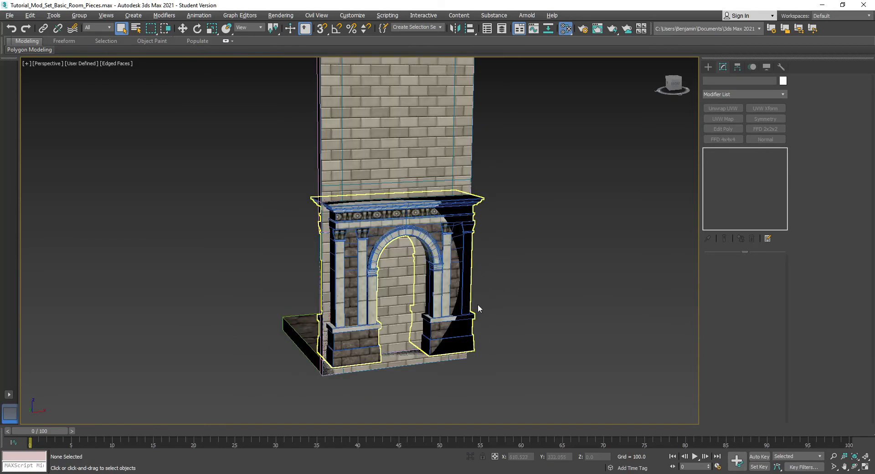
{"action": "left_click", "coordinate": [722, 129]}
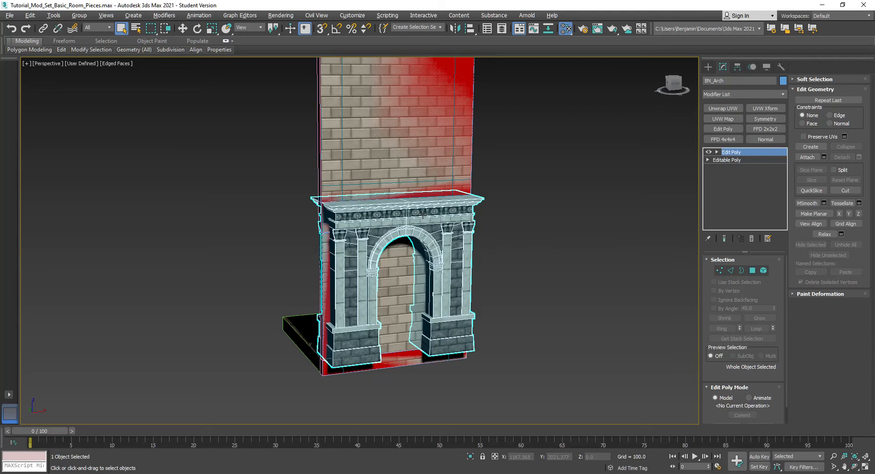
{"action": "right_click", "coordinate": [422, 215]}
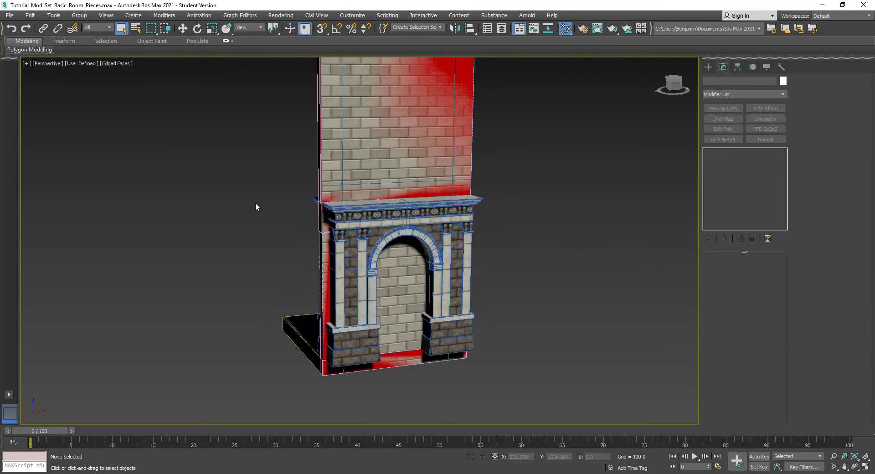
Step: Pick the arch in the Scene Explorer and detach the selected cornice and column faces as Object001
{"action": "left_click", "coordinate": [53, 15]}
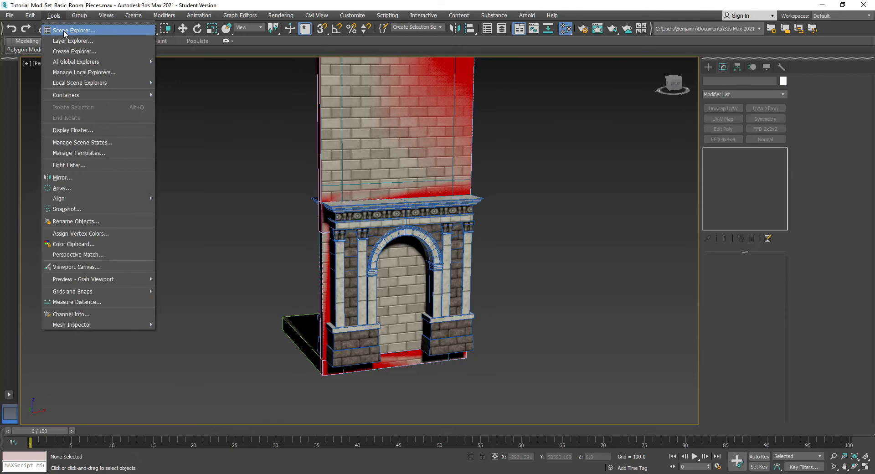
{"action": "left_click", "coordinate": [73, 30]}
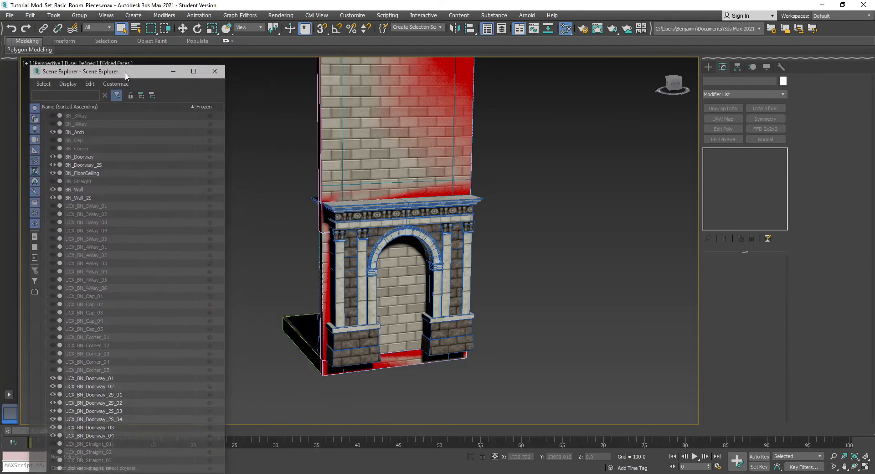
{"action": "left_click", "coordinate": [79, 177]}
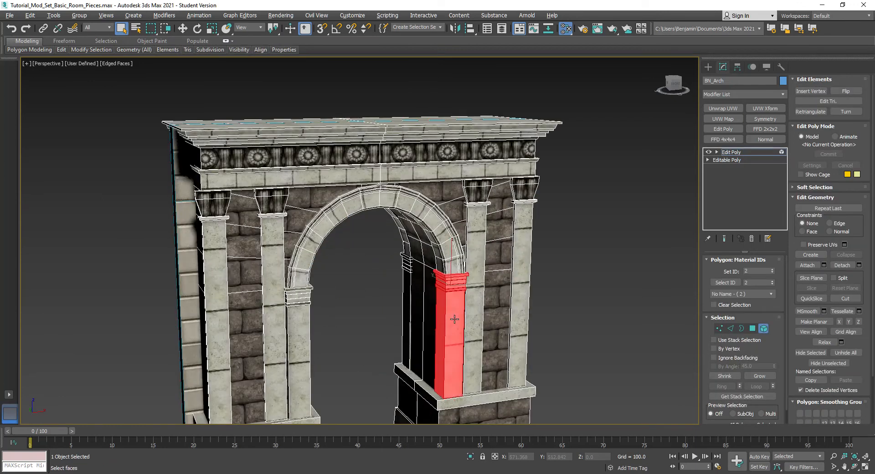
{"action": "mouse_move", "coordinate": [479, 219]}
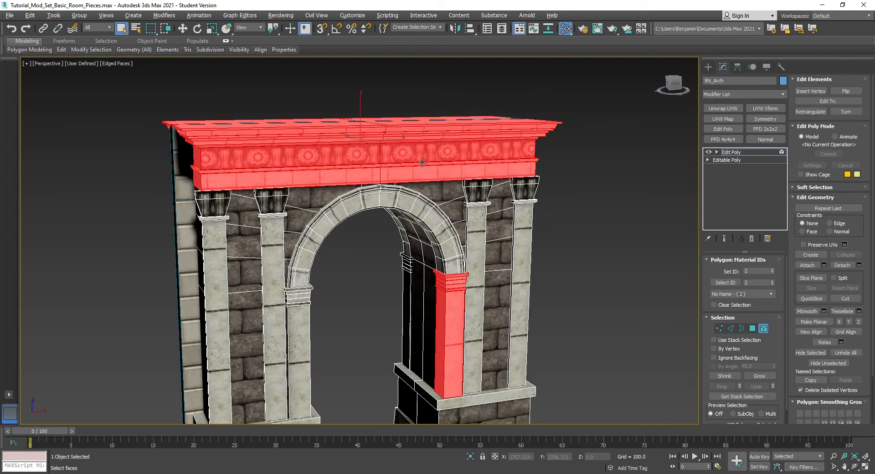
{"action": "mouse_move", "coordinate": [858, 267]}
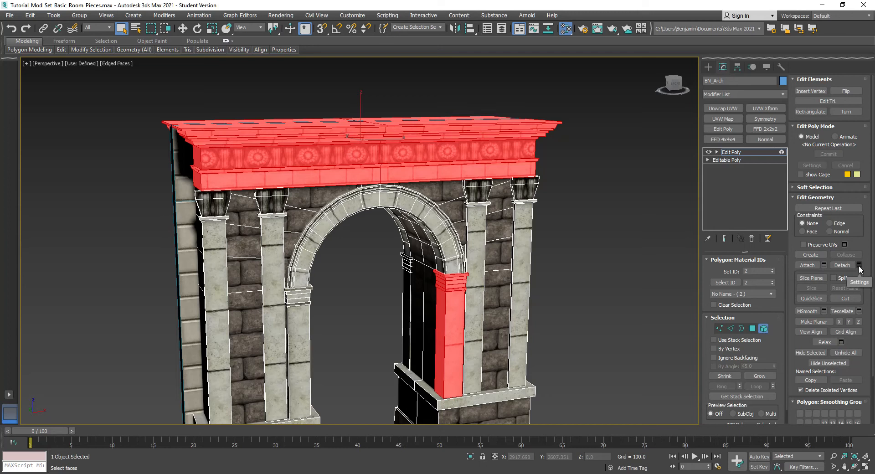
{"action": "left_click", "coordinate": [842, 265]}
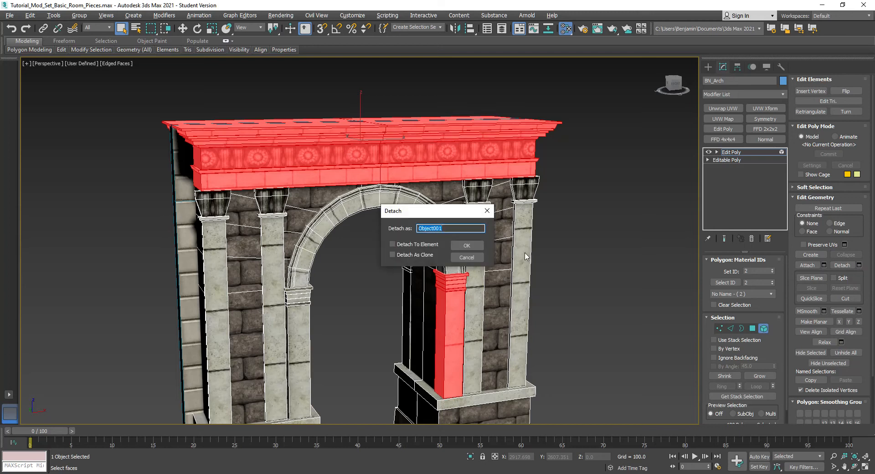
{"action": "left_click", "coordinate": [392, 254]}
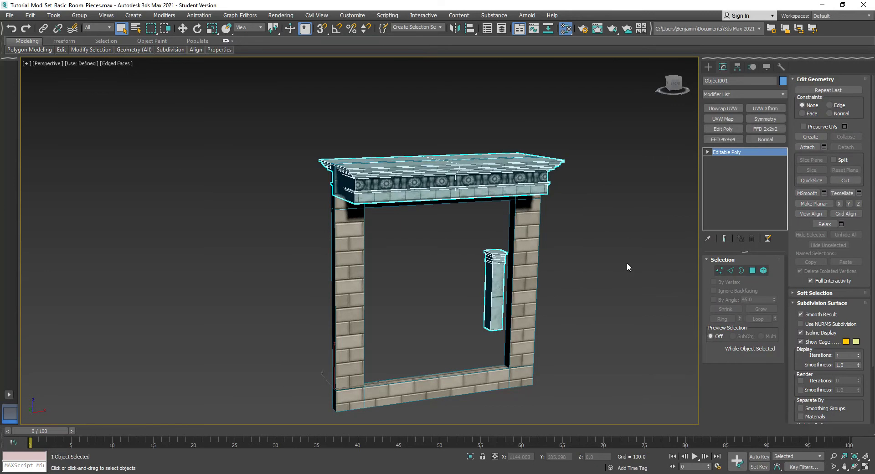
{"action": "mouse_move", "coordinate": [462, 271]}
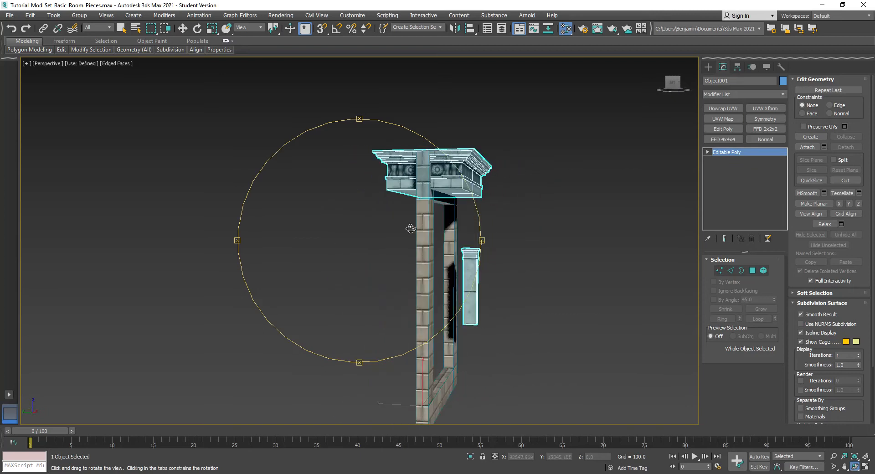
Step: Add an FFD 2x2x2 lattice to the detached cornice and drag its top points down
{"action": "left_click_drag", "start_coordinate": [411, 228], "coordinate": [358, 229]}
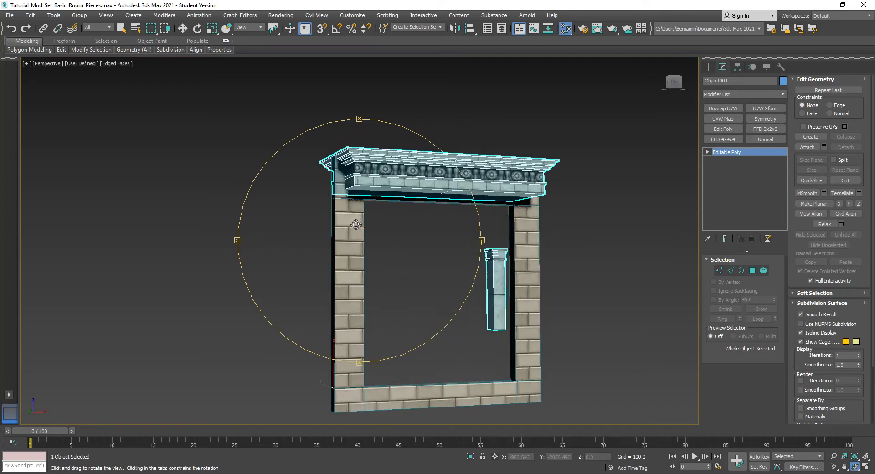
{"action": "left_click", "coordinate": [765, 129]}
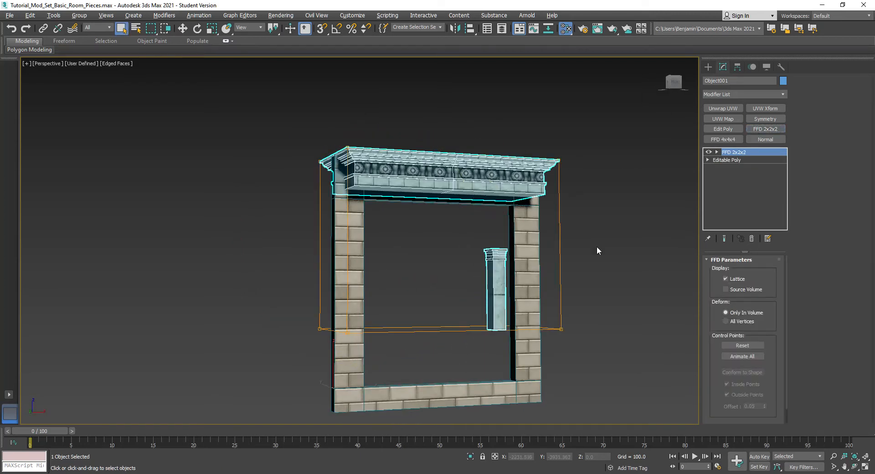
{"action": "left_click", "coordinate": [727, 160]}
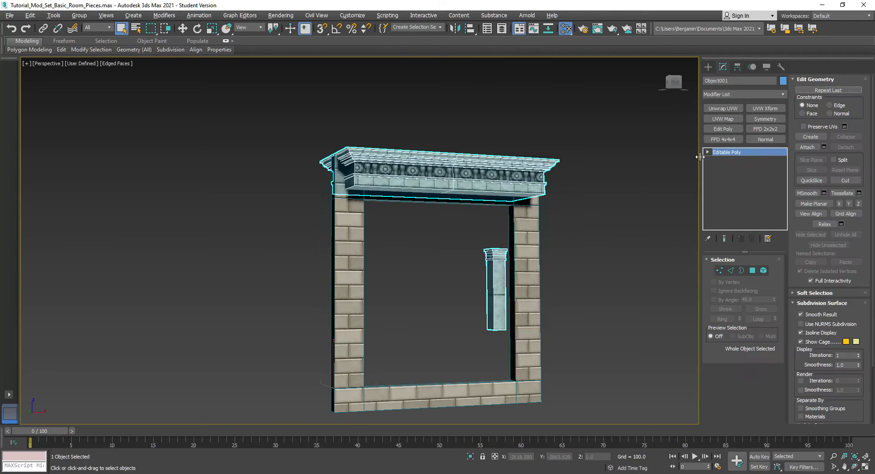
{"action": "left_click", "coordinate": [726, 191]}
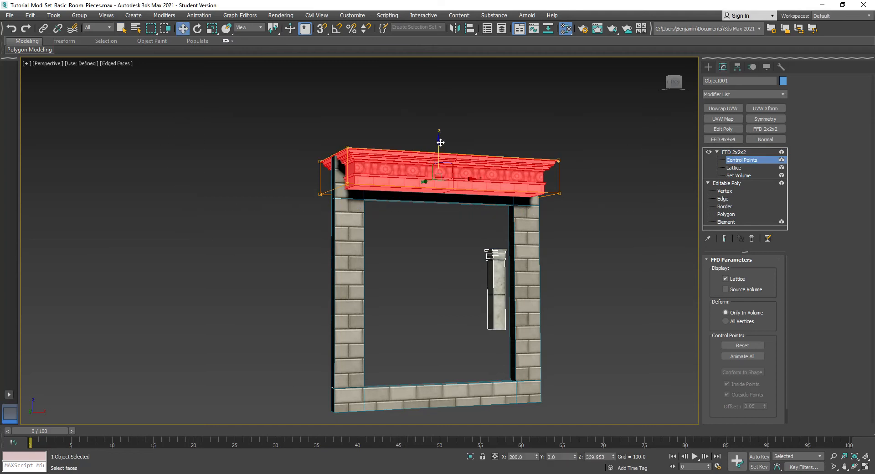
{"action": "left_click_drag", "start_coordinate": [440, 144], "coordinate": [439, 210]}
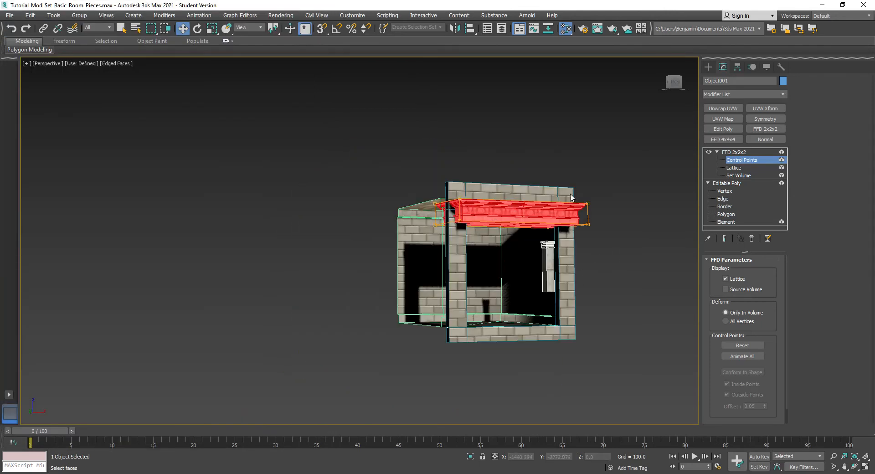
Step: Check the fit in all four views and lower the cornice until it sits just under the ceiling
{"action": "key", "text": "alt+w"}
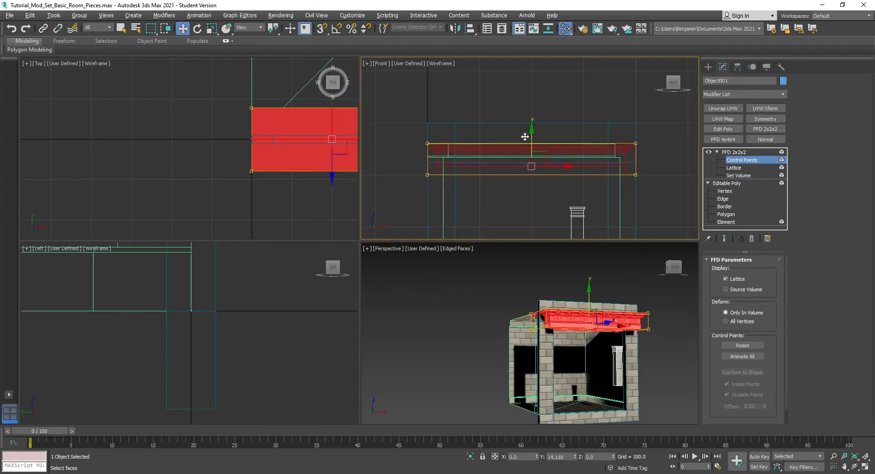
{"action": "key", "text": "alt+w"}
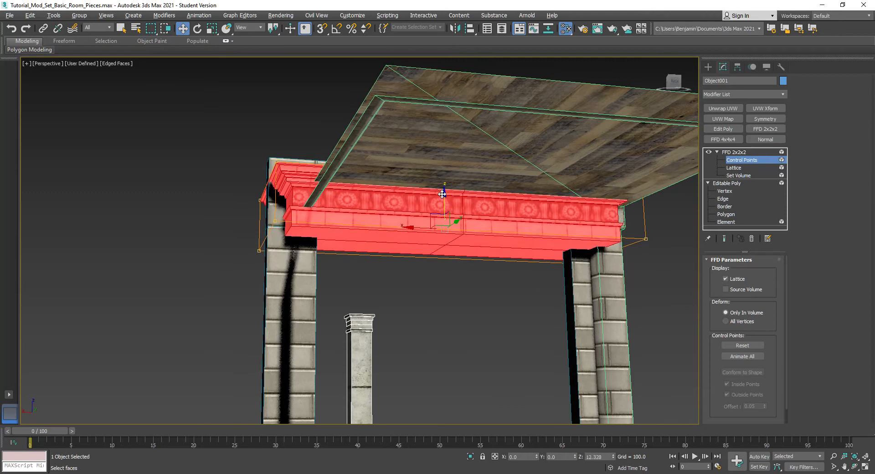
{"action": "left_click_drag", "start_coordinate": [444, 194], "coordinate": [444, 168]}
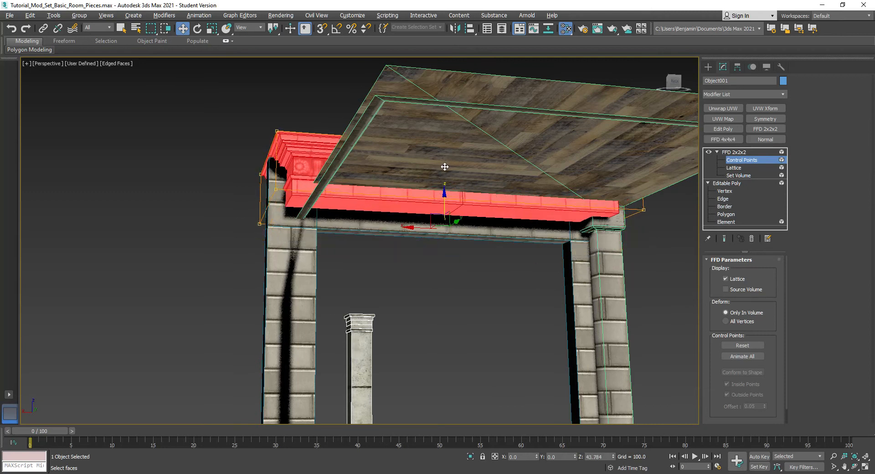
{"action": "left_click_drag", "start_coordinate": [444, 192], "coordinate": [444, 220]}
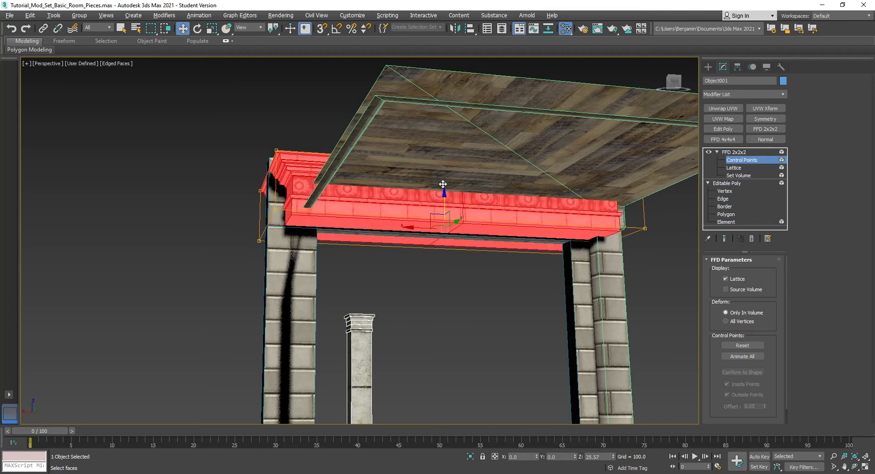
{"action": "left_click_drag", "start_coordinate": [444, 184], "coordinate": [440, 197]}
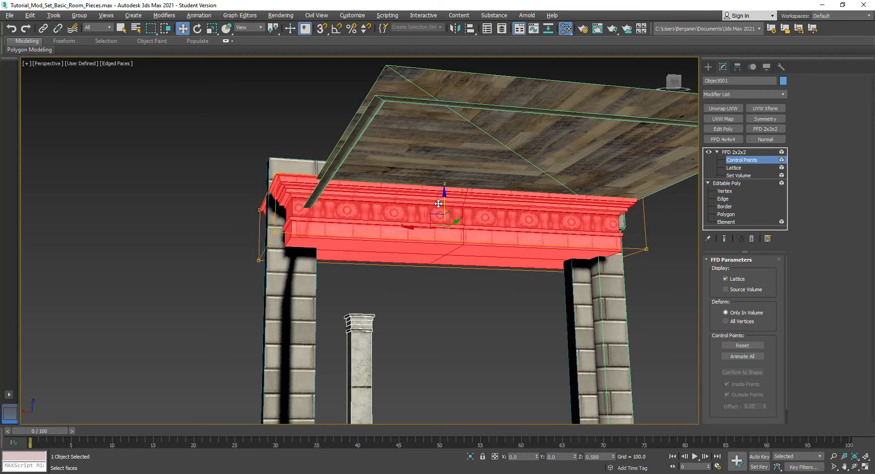
{"action": "left_click_drag", "start_coordinate": [439, 205], "coordinate": [463, 263]}
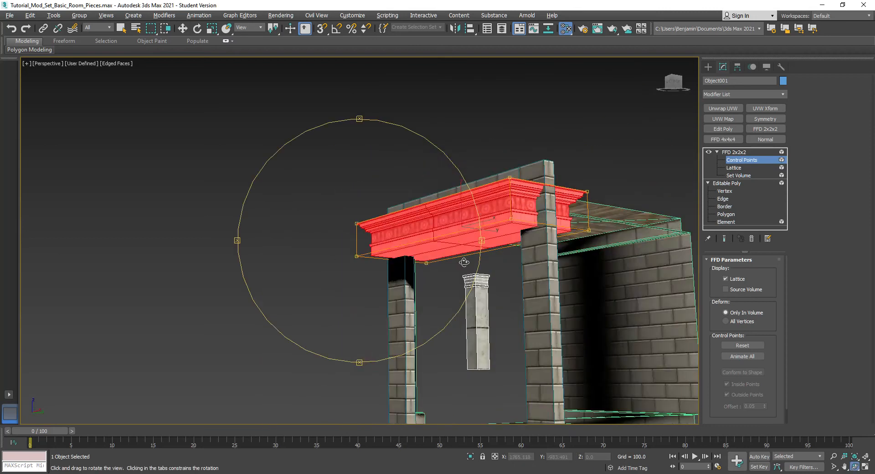
Step: Stretch the cornice lattice points to fit the wall width, checking from both sides
{"action": "left_click_drag", "start_coordinate": [463, 262], "coordinate": [350, 262]}
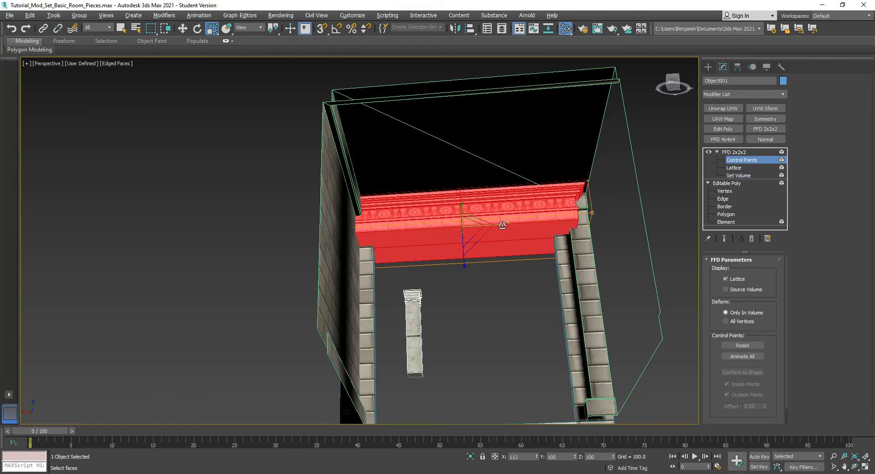
{"action": "left_click_drag", "start_coordinate": [502, 223], "coordinate": [513, 311]}
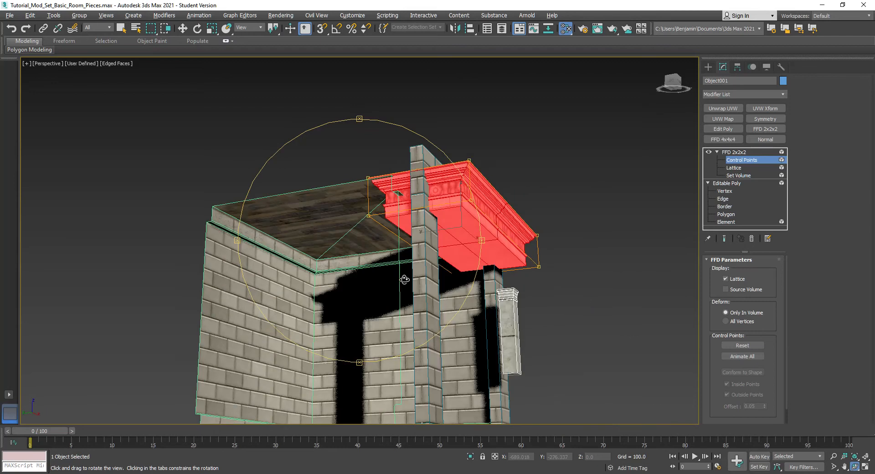
{"action": "left_click_drag", "start_coordinate": [405, 279], "coordinate": [424, 229]}
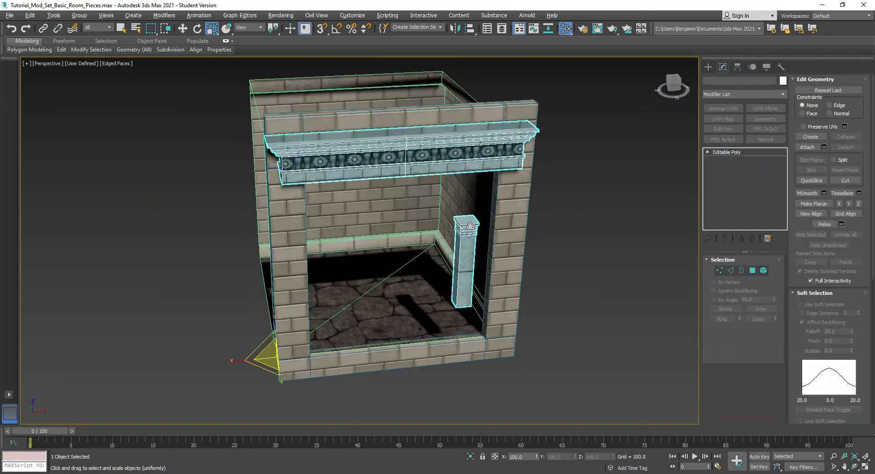
Step: Add an FFD 2x2x2 lattice to the column element and drag its control points into the wall's right corner
{"action": "left_click", "coordinate": [727, 191]}
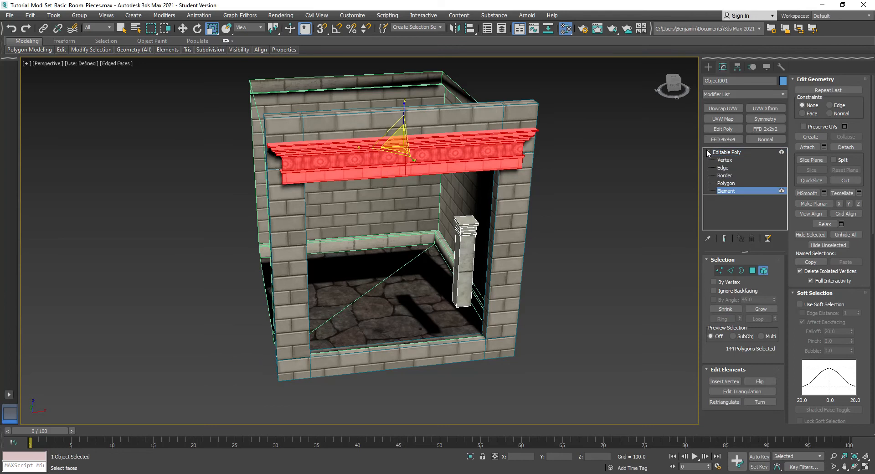
{"action": "left_click", "coordinate": [463, 263]}
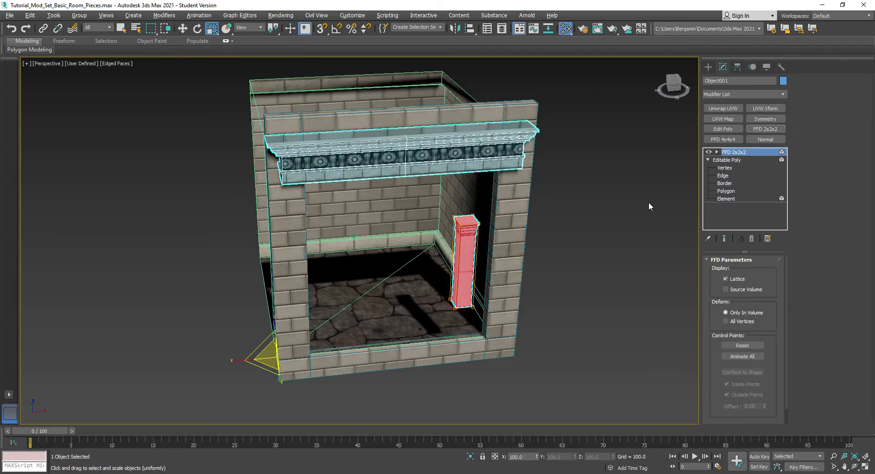
{"action": "left_click", "coordinate": [710, 152]}
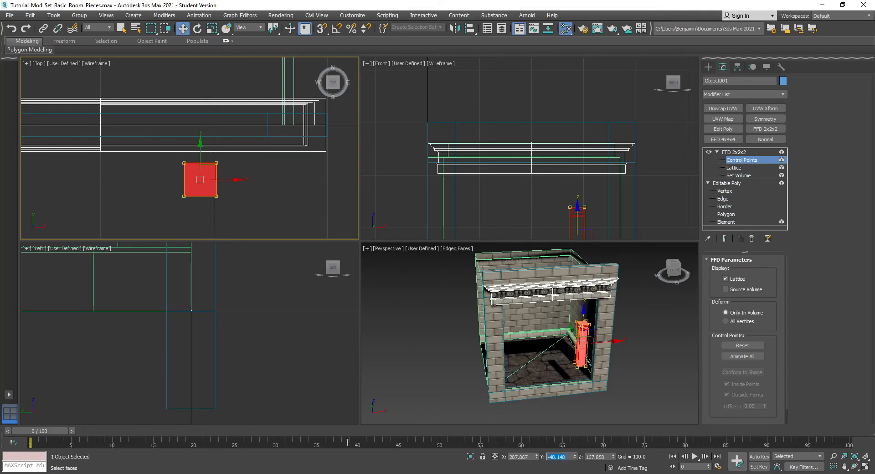
{"action": "left_click_drag", "start_coordinate": [200, 179], "coordinate": [200, 124]}
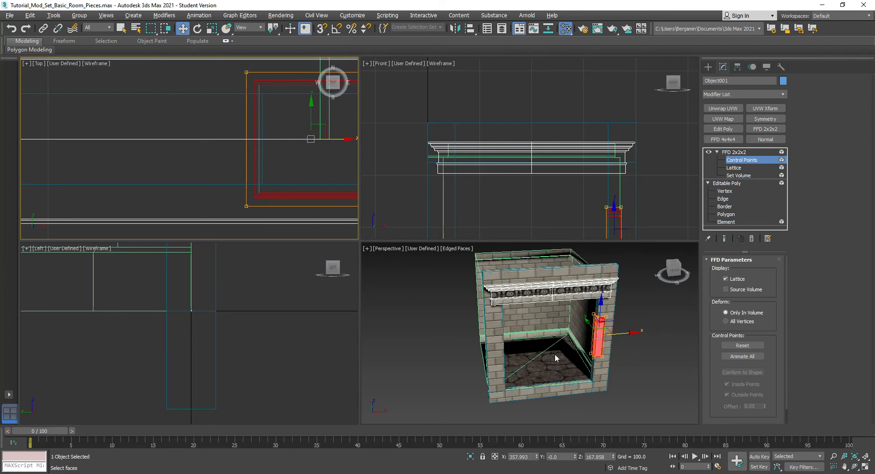
Step: Maximize the perspective view and orbit to inspect the column base at the floor corner
{"action": "key", "text": "Alt+w"}
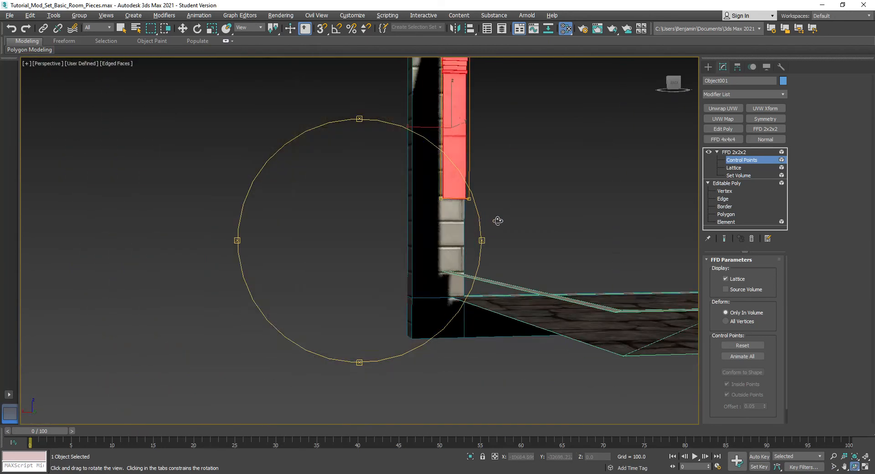
{"action": "left_click_drag", "start_coordinate": [497, 221], "coordinate": [480, 245]}
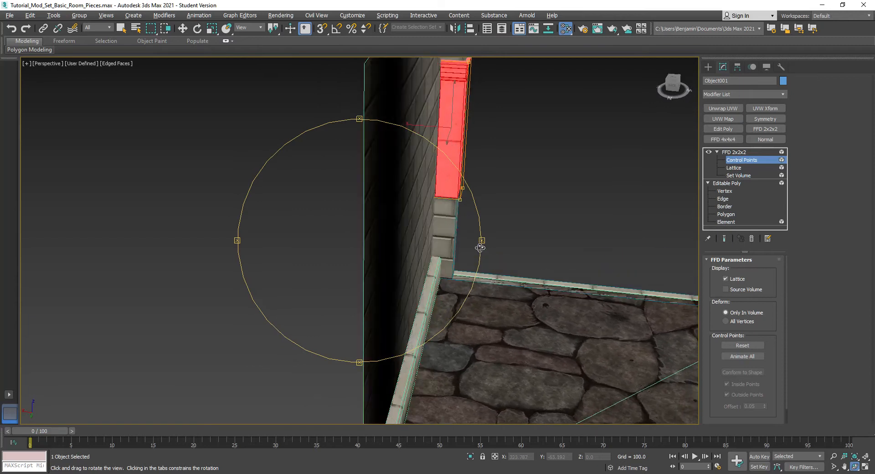
{"action": "left_click_drag", "start_coordinate": [480, 245], "coordinate": [426, 212]}
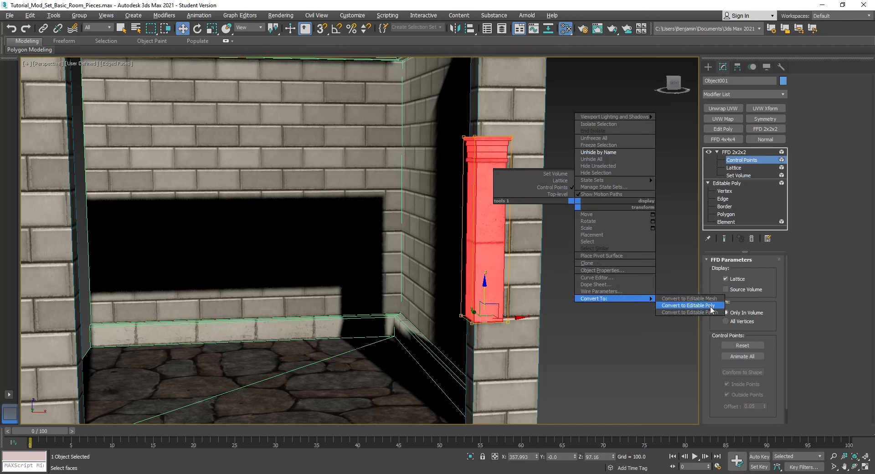
Step: Collapse the column to Editable Poly and slide its top vertices up to meet the cornice
{"action": "left_click", "coordinate": [686, 306]}
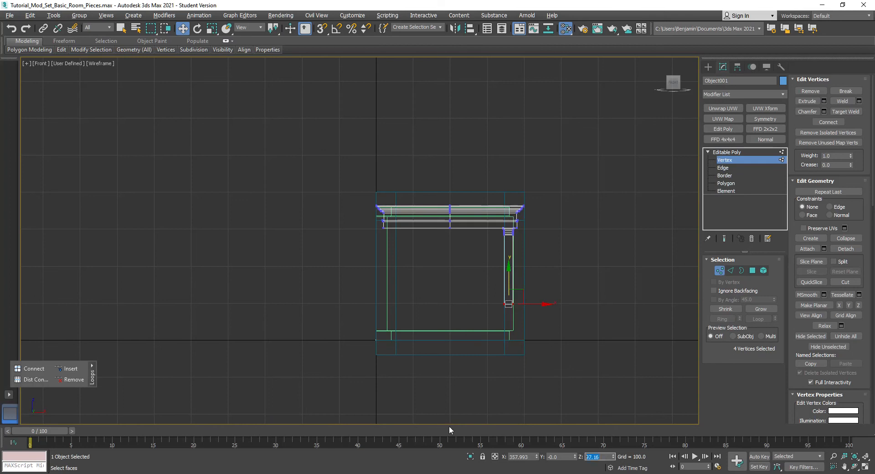
{"action": "key", "text": "Alt+w"}
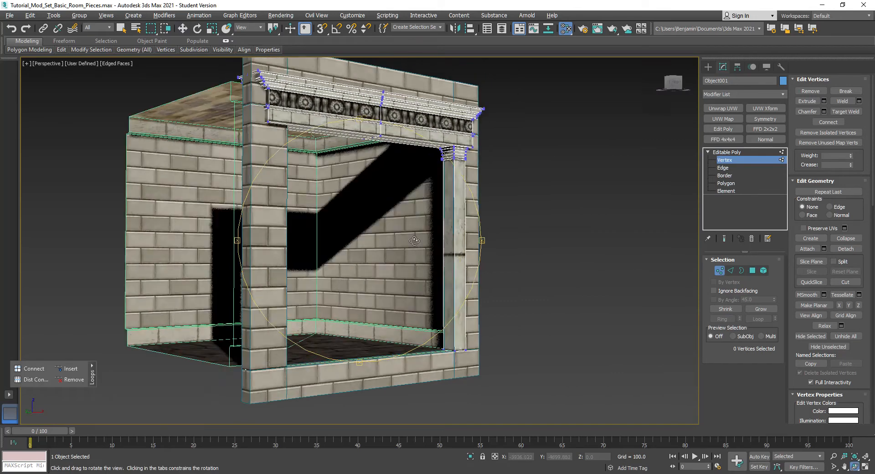
{"action": "left_click_drag", "start_coordinate": [413, 239], "coordinate": [468, 235]}
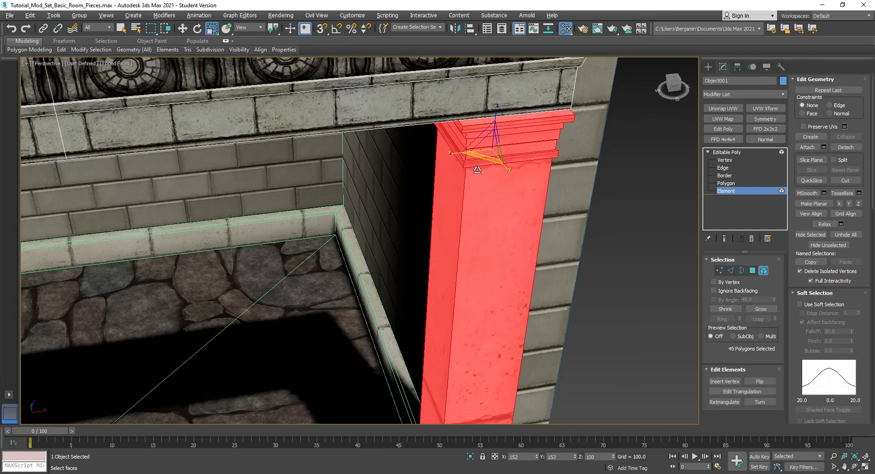
{"action": "left_click_drag", "start_coordinate": [497, 142], "coordinate": [463, 154]}
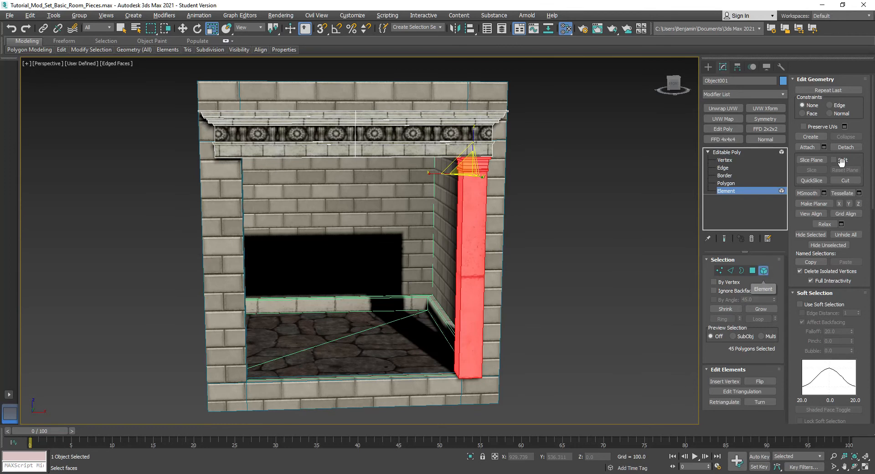
Step: Detach the right column's faces as a cloned separate object
{"action": "left_click", "coordinate": [846, 147]}
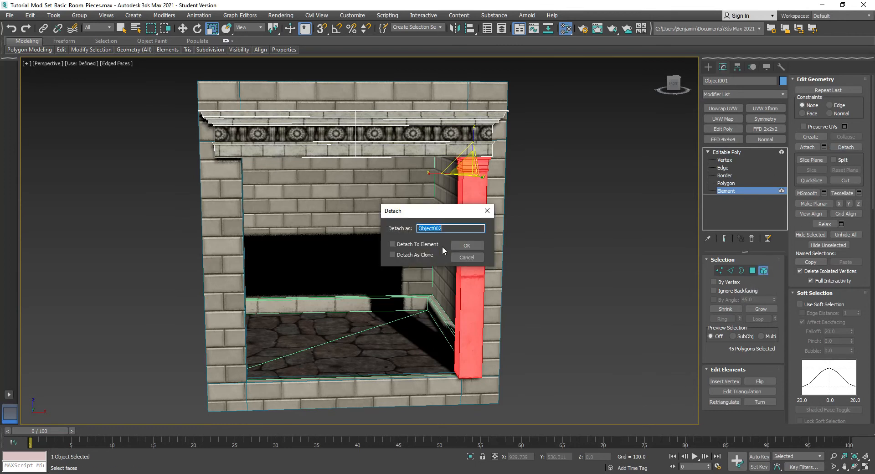
{"action": "left_click", "coordinate": [392, 254]}
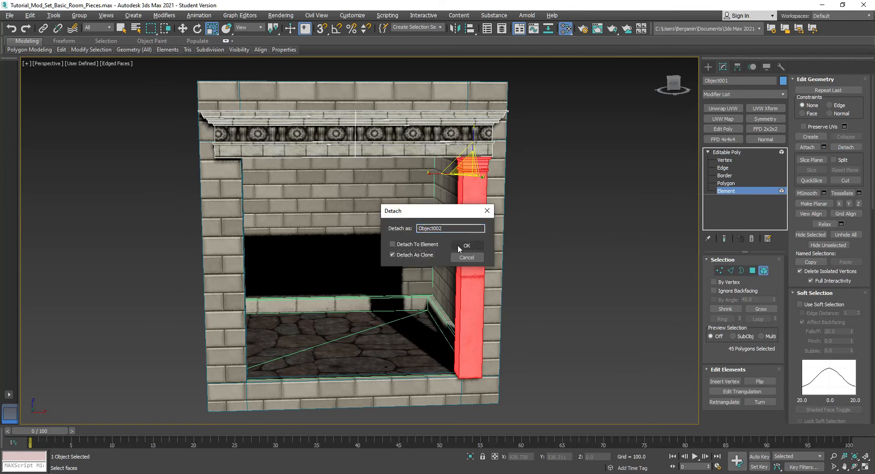
{"action": "left_click", "coordinate": [467, 246]}
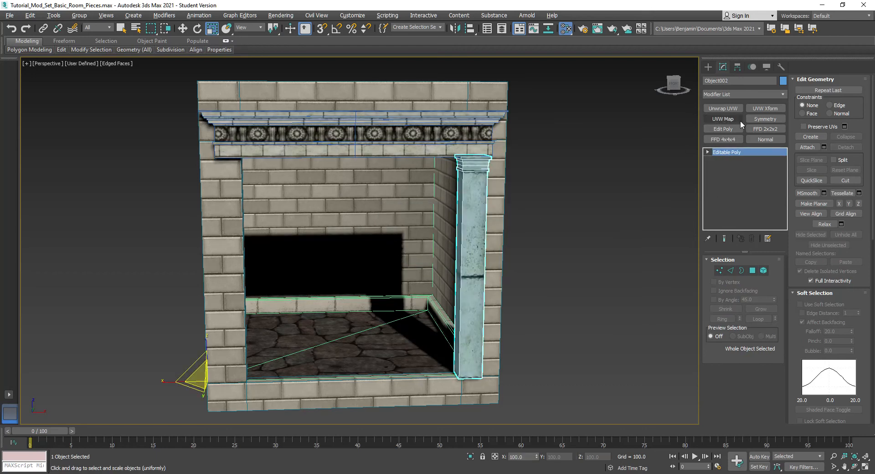
Step: Select the frame piece and start duplicating it, viewing the frame from above
{"action": "left_click", "coordinate": [765, 119]}
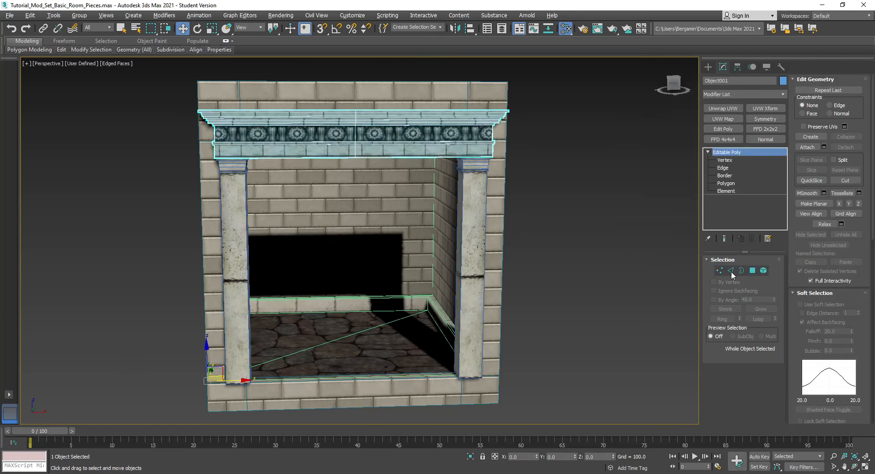
{"action": "left_click", "coordinate": [809, 147]}
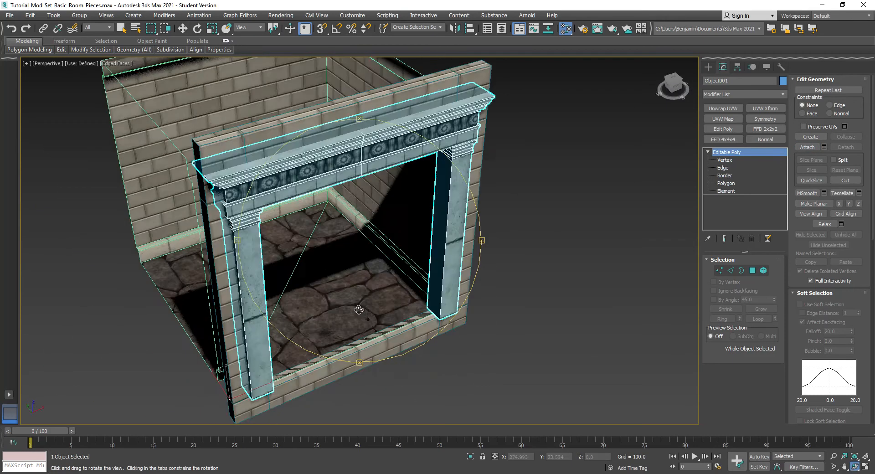
{"action": "left_click_drag", "start_coordinate": [360, 310], "coordinate": [460, 242]}
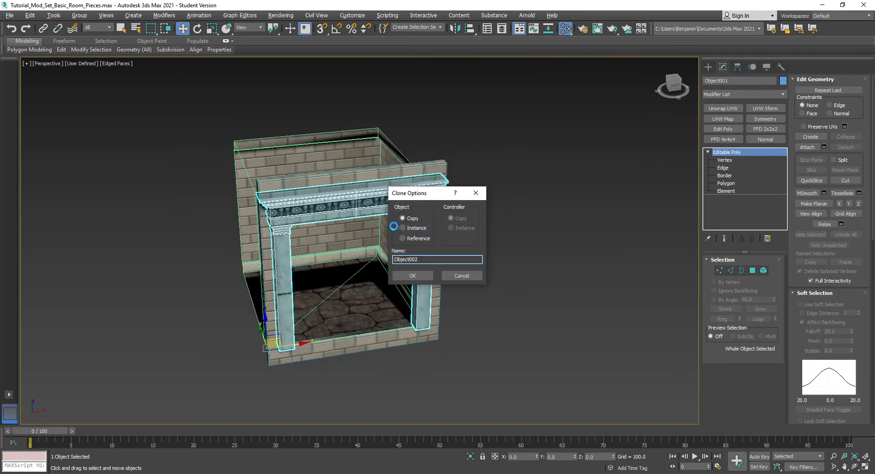
Step: Confirm the independent copy in Clone Options and rotate the copied frame piece
{"action": "left_click", "coordinate": [412, 275]}
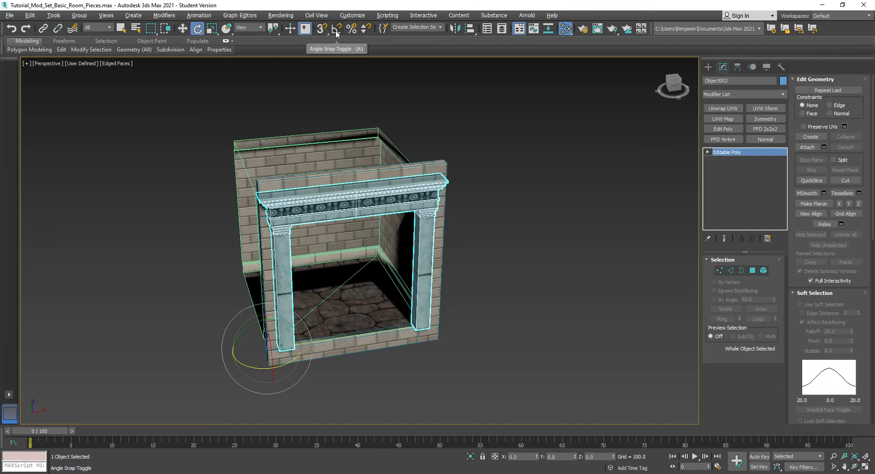
{"action": "left_click_drag", "start_coordinate": [267, 346], "coordinate": [296, 379]}
{"action": "type", "text": "BN_Doorway"}
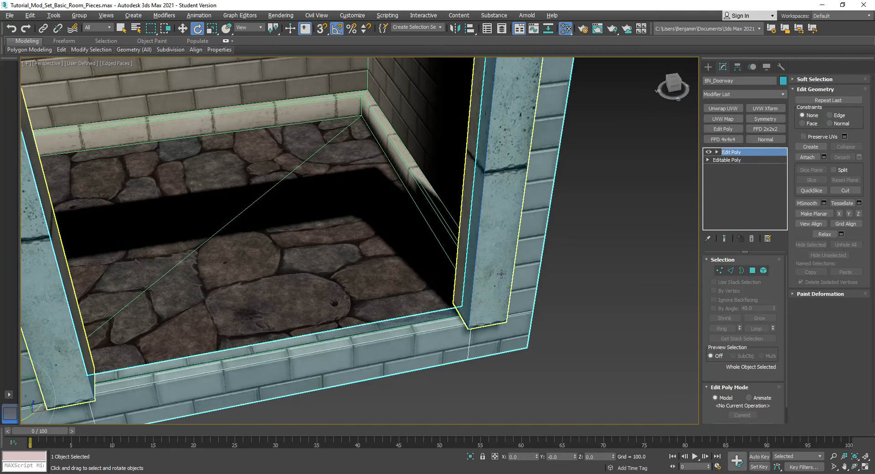
Step: Detach the four selected top polygons into a separate piece, Object002
{"action": "left_click", "coordinate": [736, 152]}
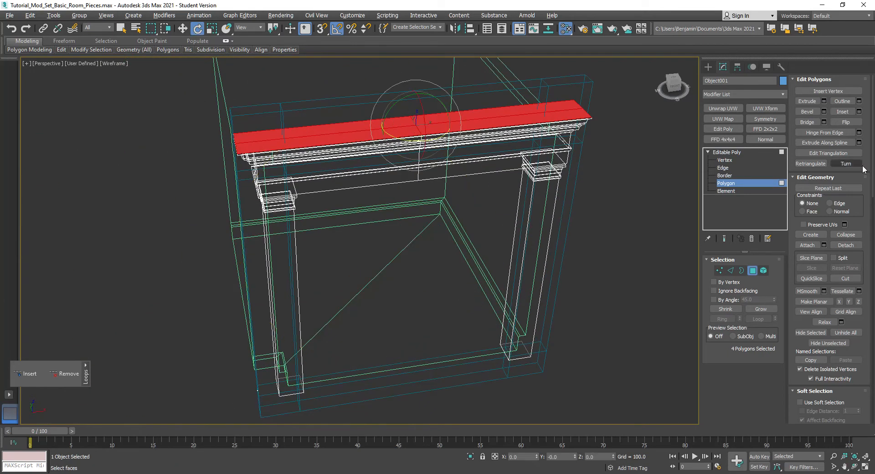
{"action": "mouse_move", "coordinate": [633, 166]}
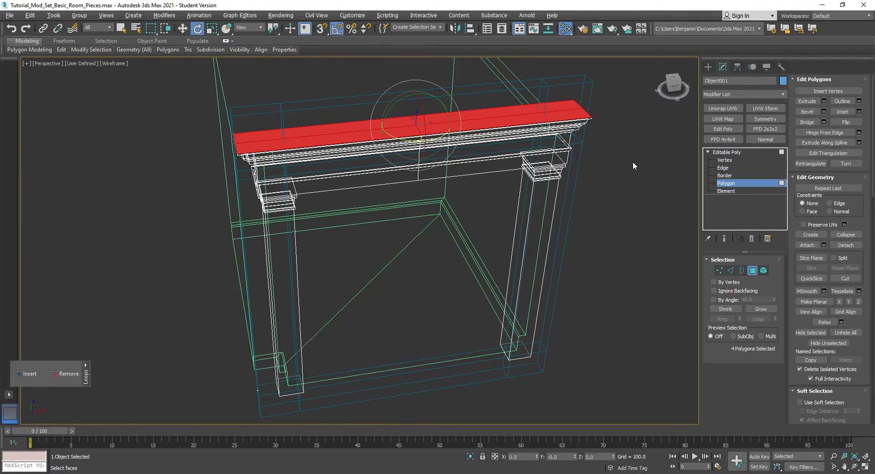
{"action": "left_click", "coordinate": [845, 244]}
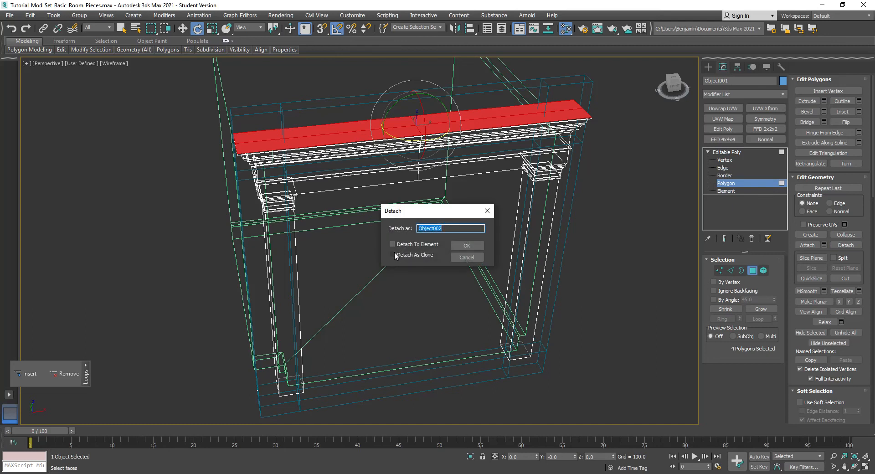
{"action": "left_click", "coordinate": [467, 246]}
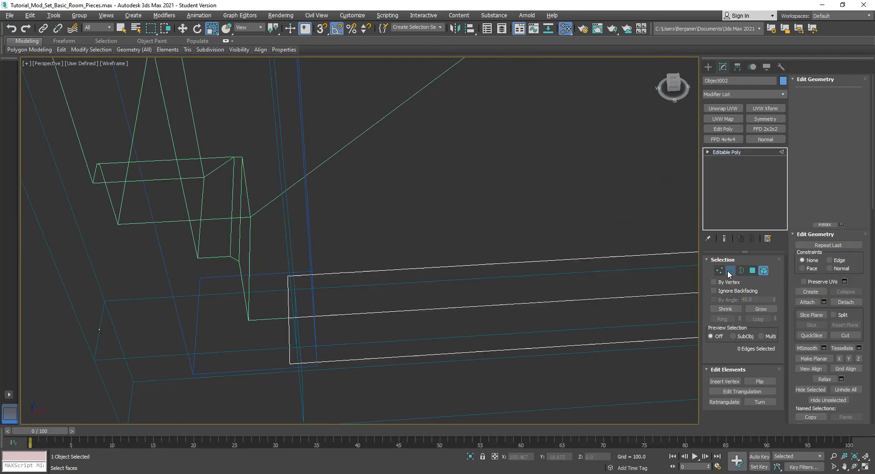
Step: Switch Object002 to Edge sub-object level to rework its edges
{"action": "left_click", "coordinate": [730, 269]}
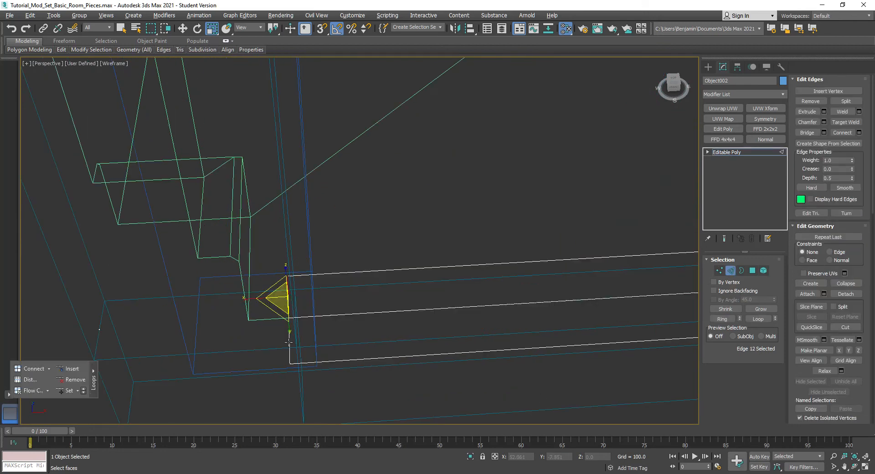
{"action": "left_click", "coordinate": [723, 319]}
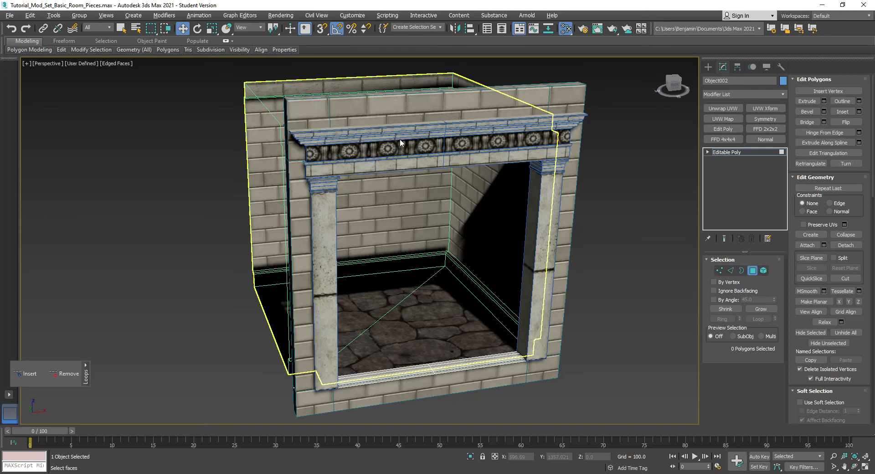
Step: Attach the pieces into one object and name it Door_Frame
{"action": "right_click", "coordinate": [399, 143]}
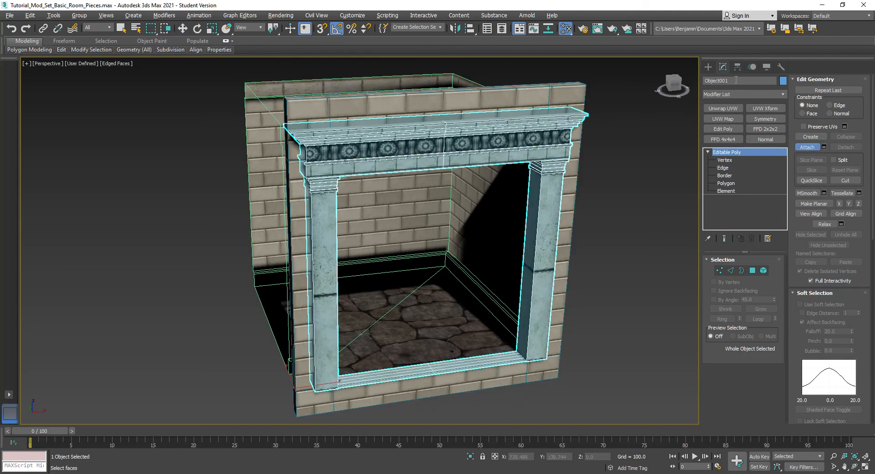
{"action": "type", "text": "Door_Frame"}
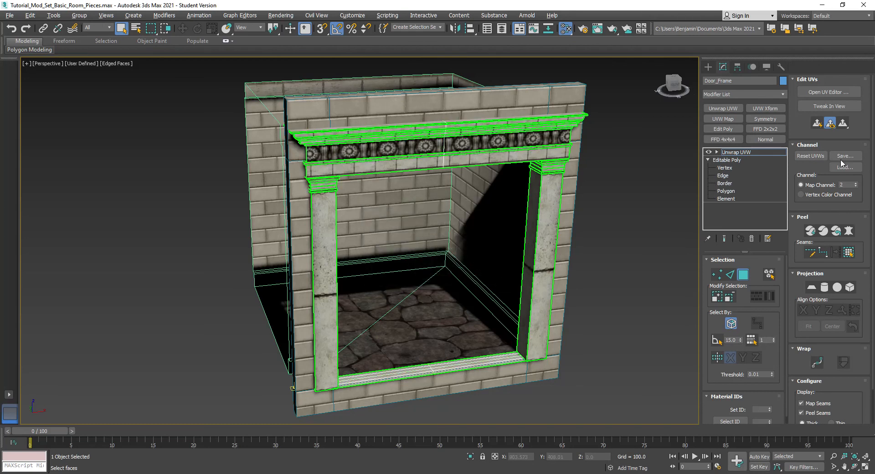
Step: Flatten Door_Frame's UVs on map channel 2 with default Flatten Mapping, then collapse to Editable Poly
{"action": "left_click", "coordinate": [828, 91]}
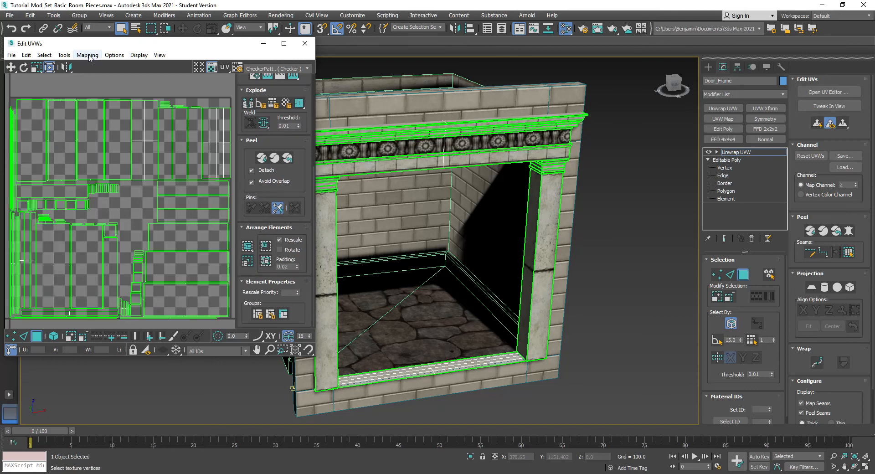
{"action": "left_click", "coordinate": [109, 65]}
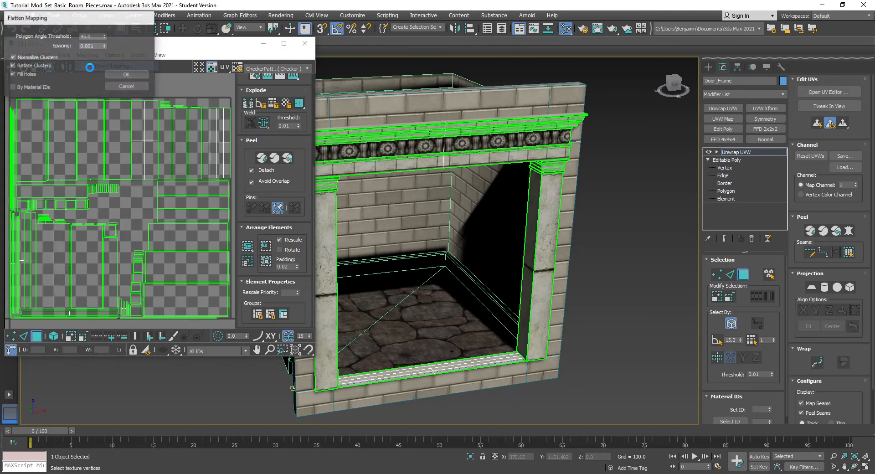
{"action": "left_click", "coordinate": [126, 74]}
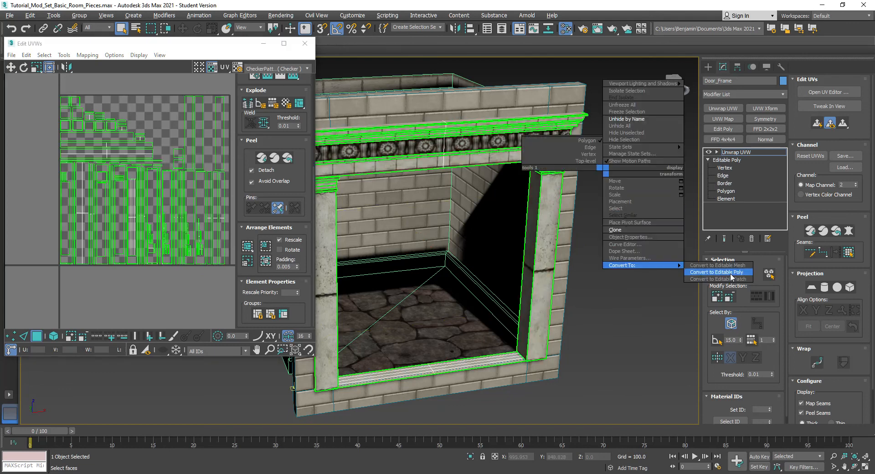
{"action": "left_click", "coordinate": [712, 272]}
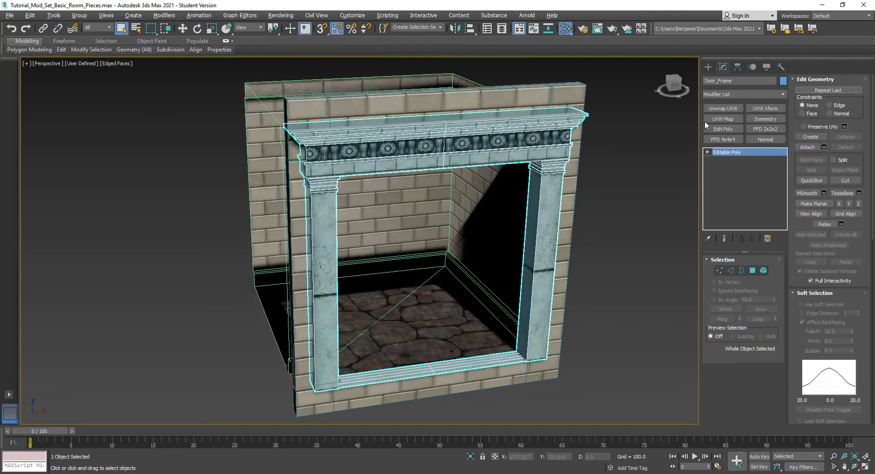
Step: Add an Edit Poly modifier to the frame's stack
{"action": "left_click", "coordinate": [722, 129]}
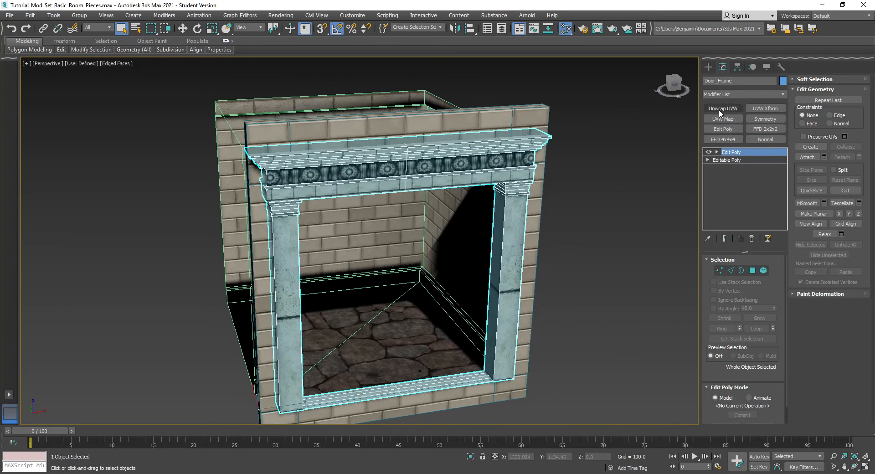
{"action": "mouse_move", "coordinate": [738, 66]}
{"action": "type", "text": "SM_"}
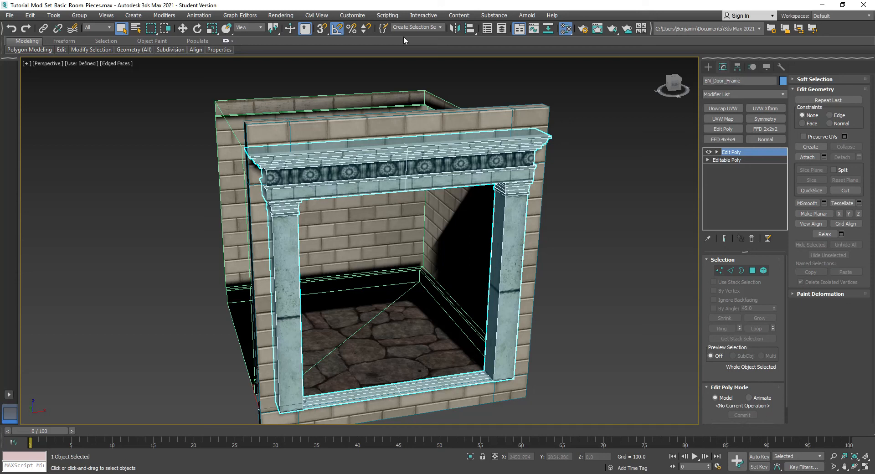
Step: Show BN_Door_Frame in Scene Explorer and display it alone in the viewport
{"action": "left_click", "coordinate": [54, 15]}
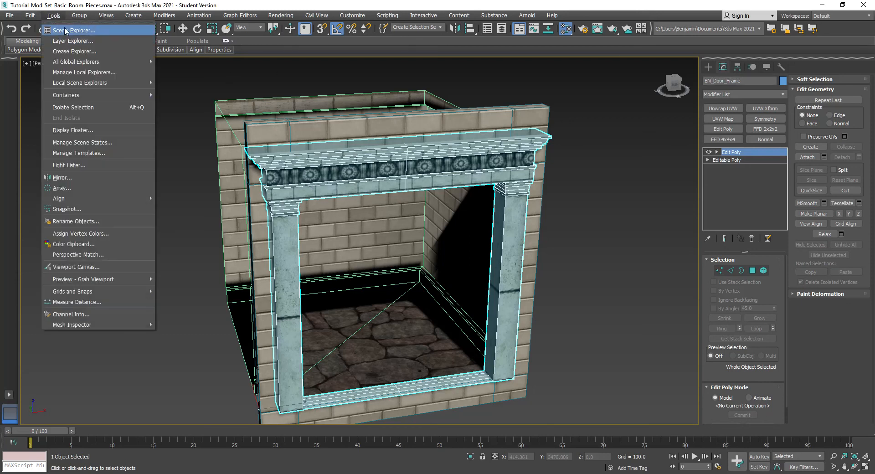
{"action": "left_click", "coordinate": [70, 30]}
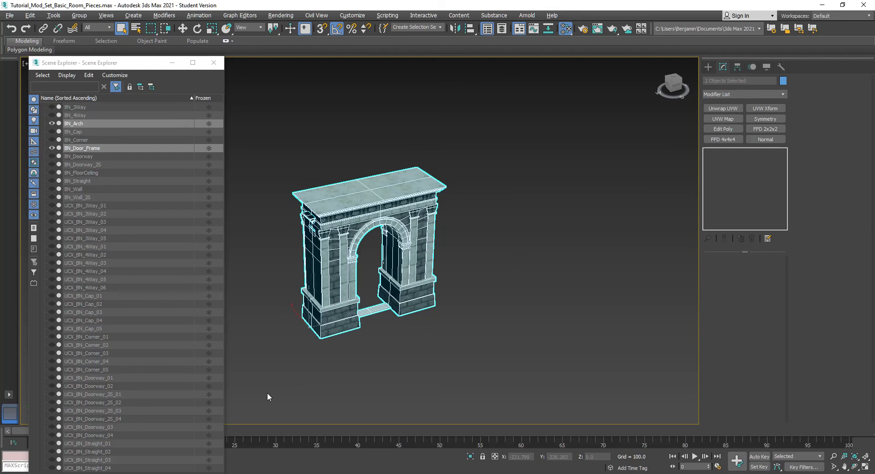
{"action": "right_click", "coordinate": [369, 252]}
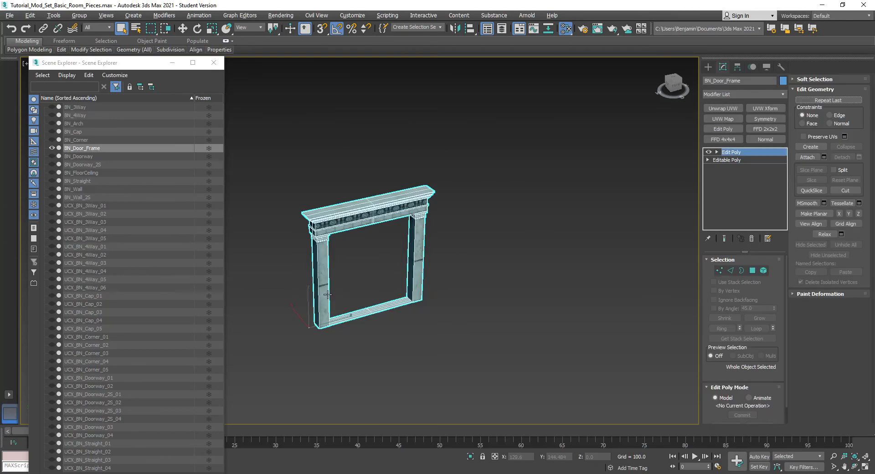
{"action": "mouse_move", "coordinate": [363, 417]}
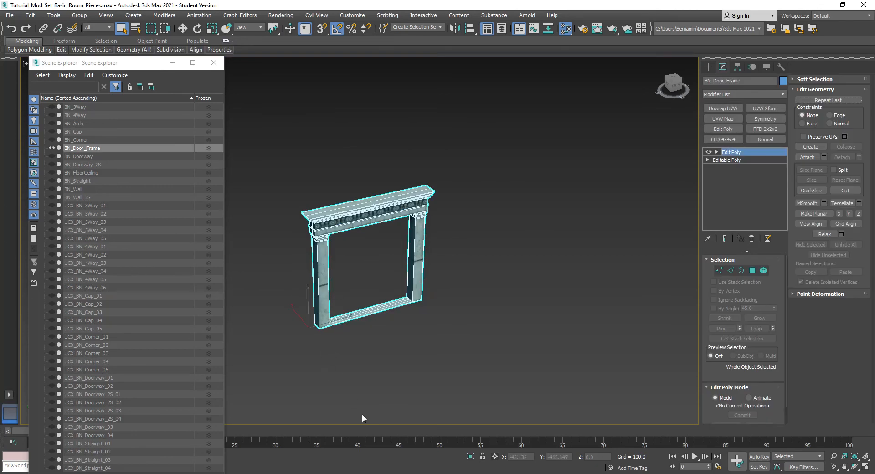
{"action": "mouse_move", "coordinate": [310, 371]}
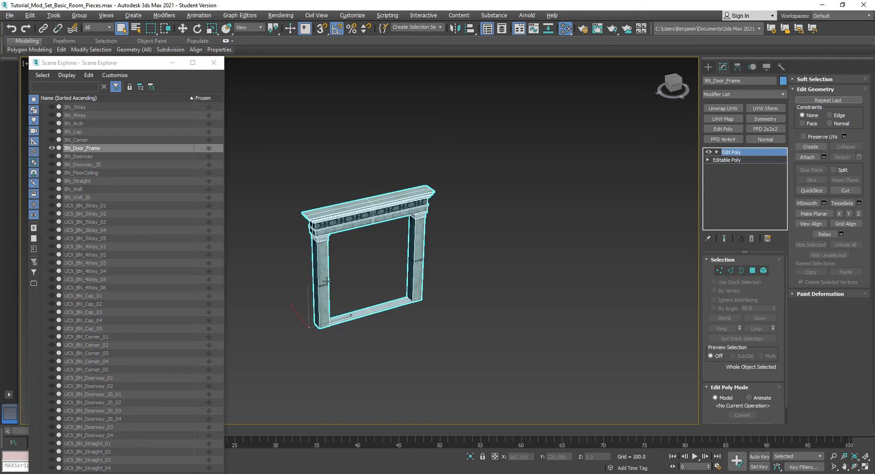
{"action": "mouse_move", "coordinate": [309, 303]}
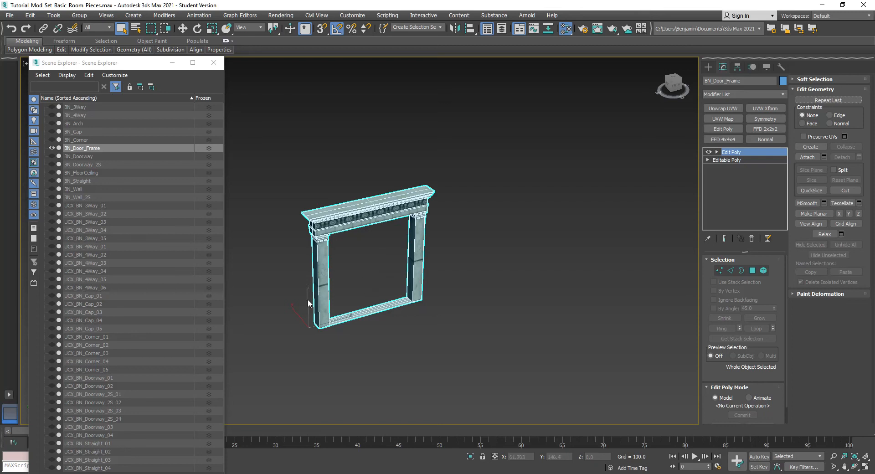
{"action": "mouse_move", "coordinate": [323, 367]}
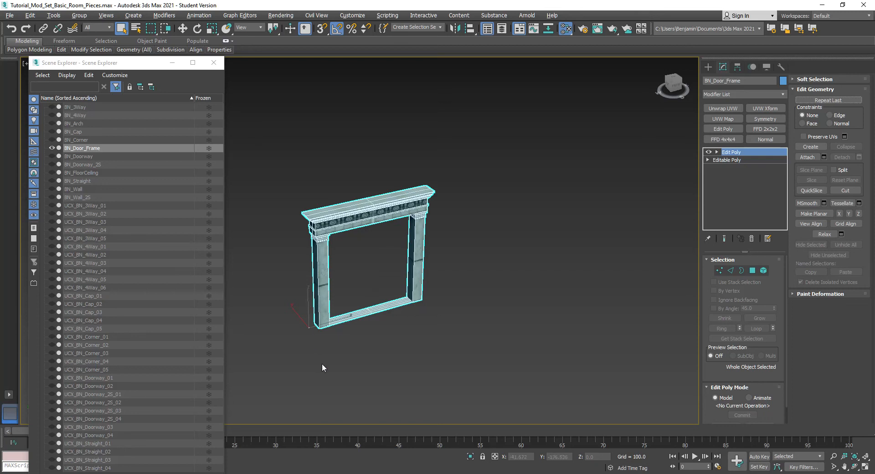